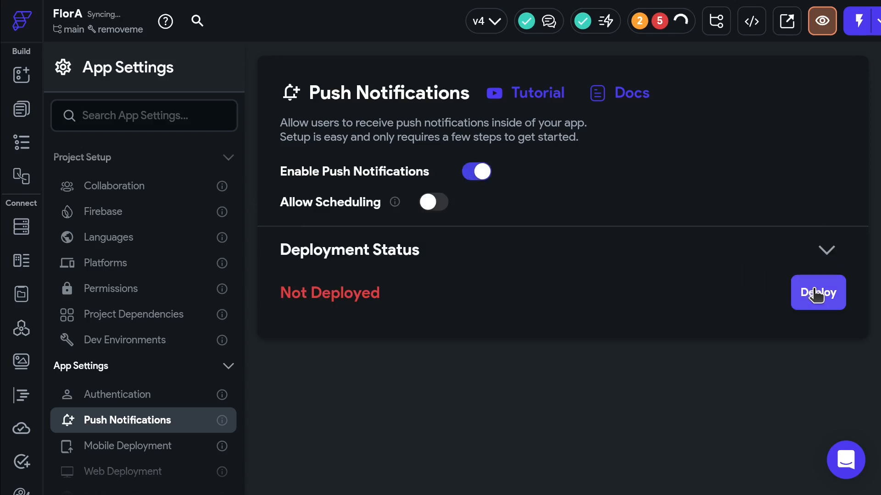
Deploy push notifications support from the app's Push Notifications settings.
left_click(818, 292)
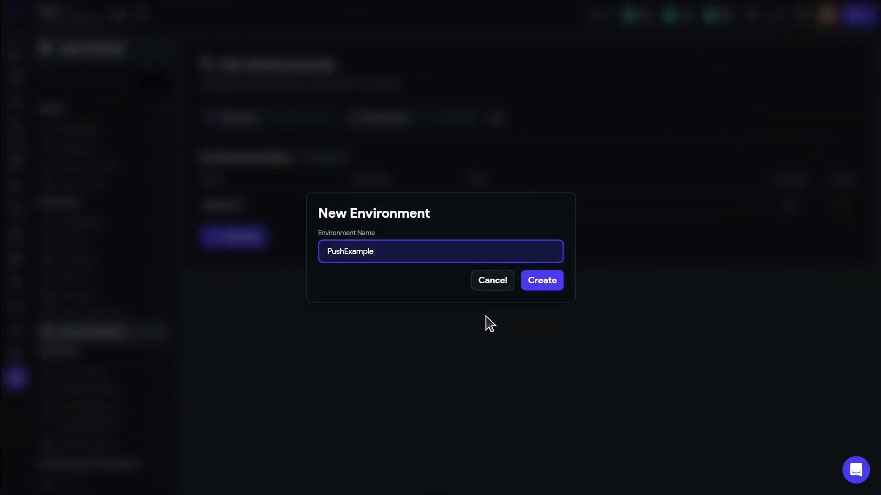
mouse_move(420, 392)
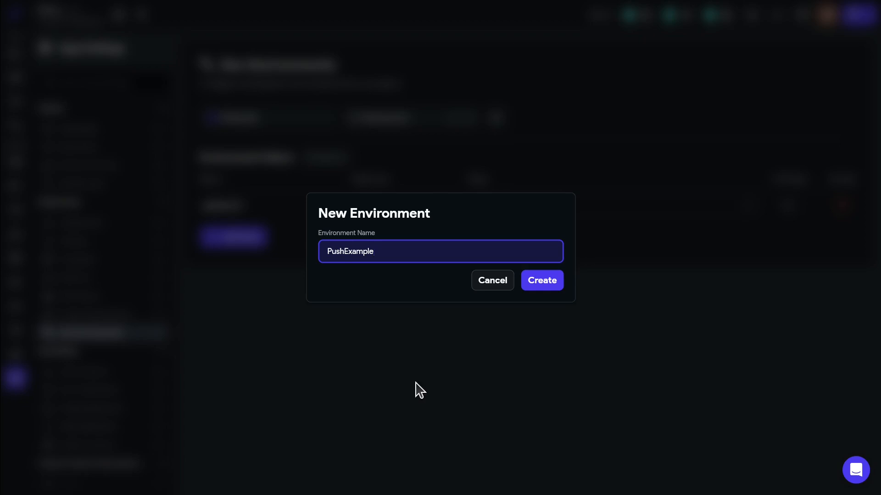
Create the new development environment named PushExample.
left_click(542, 280)
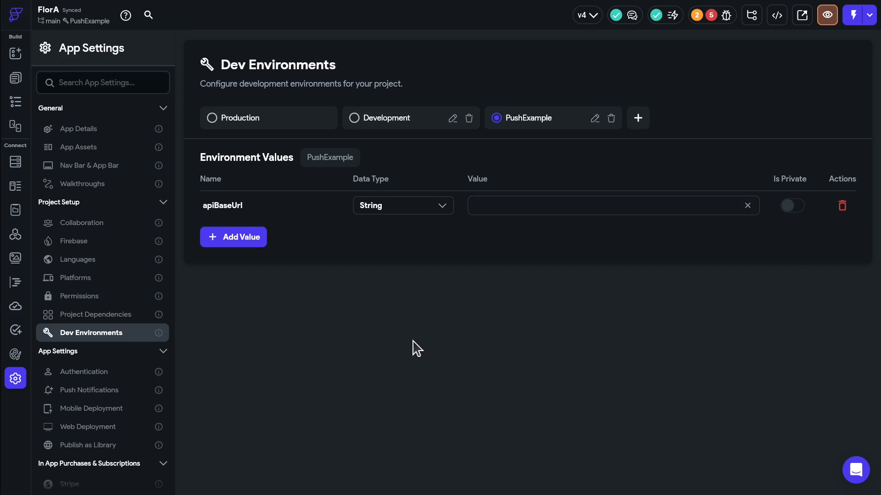
mouse_move(362, 339)
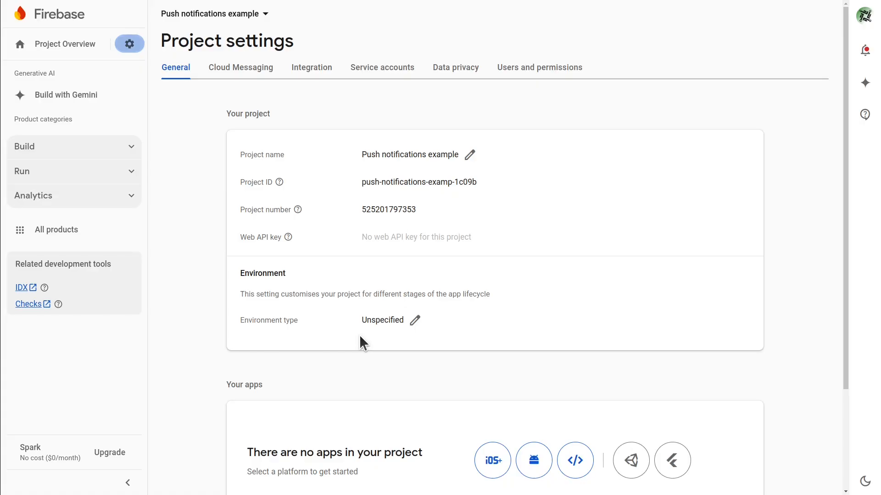
mouse_move(200, 243)
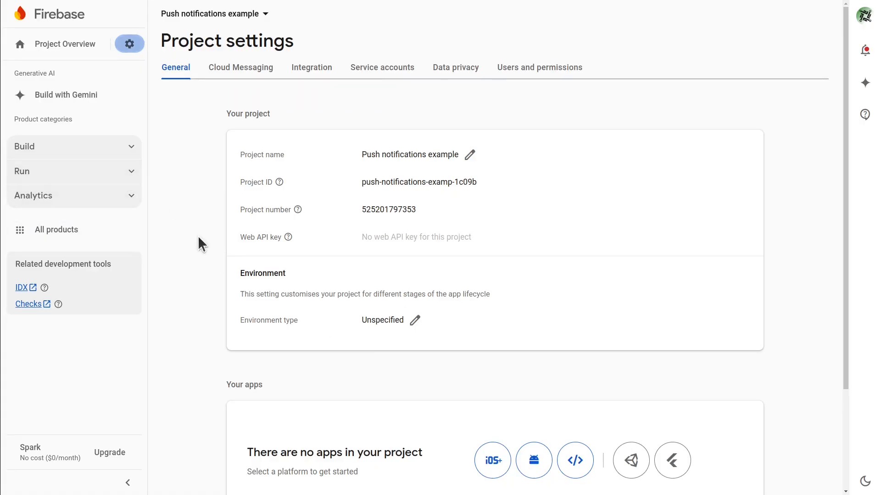
mouse_move(209, 207)
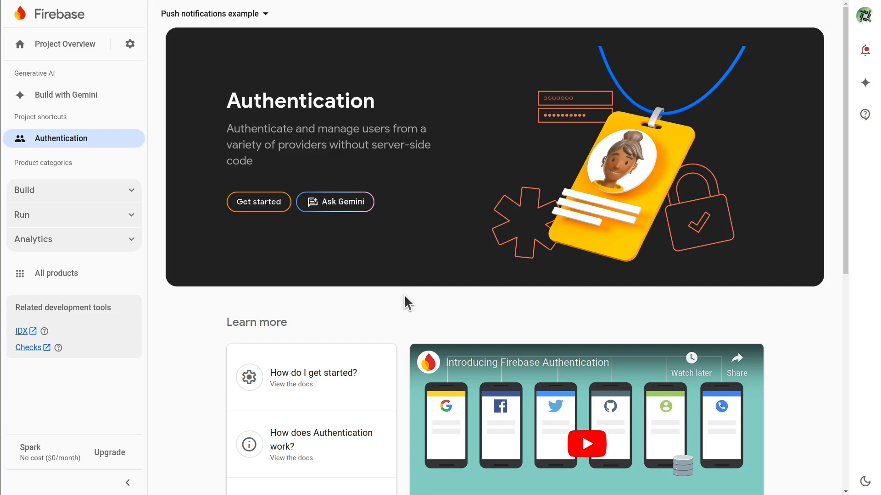
Start Firebase Authentication setup and browse the full Firebase product list.
left_click(256, 202)
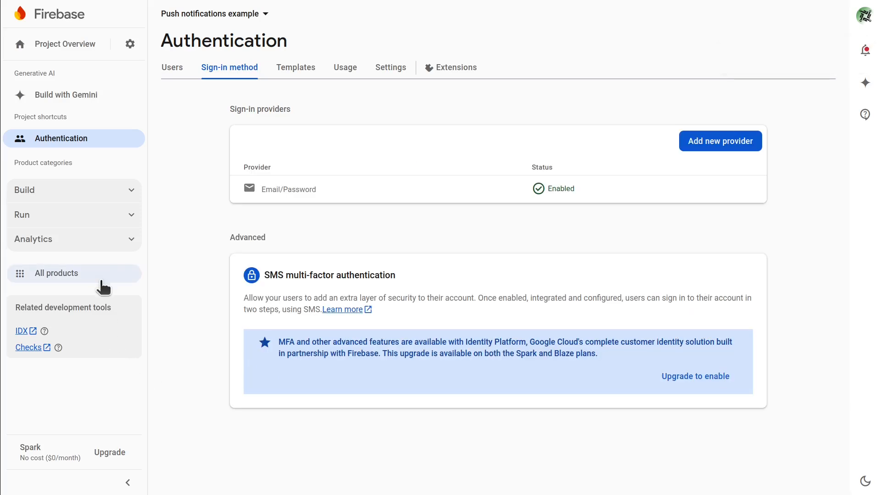
left_click(56, 274)
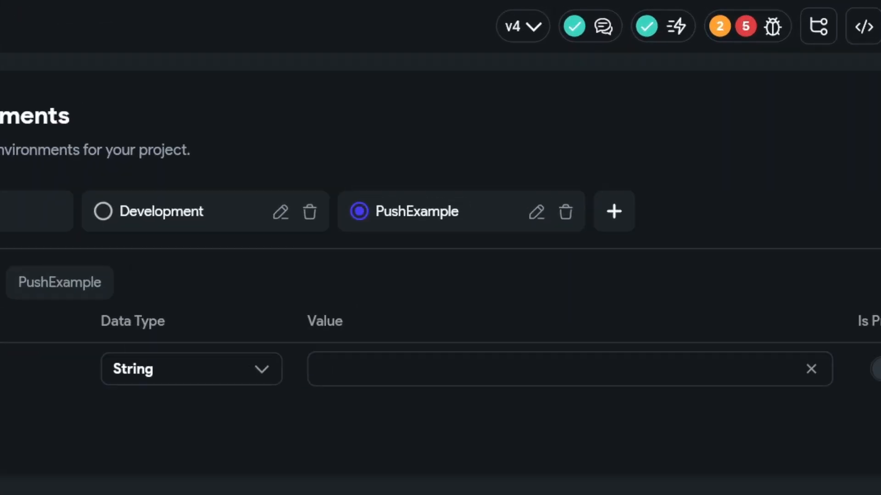
mouse_move(760, 214)
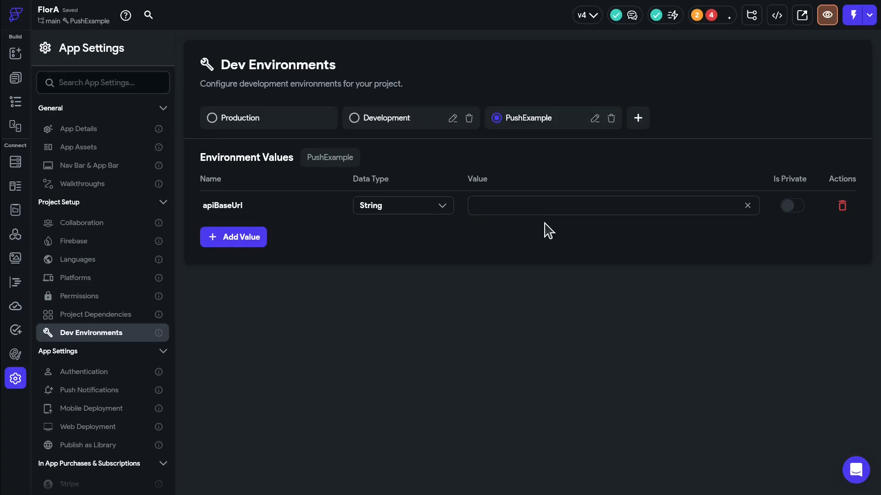
type("https://flora-api-dev.fly.dev")
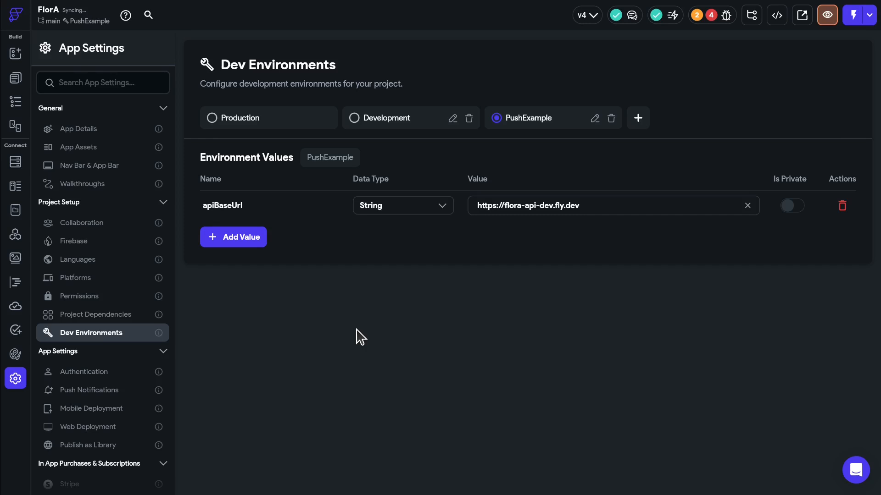
left_click(73, 241)
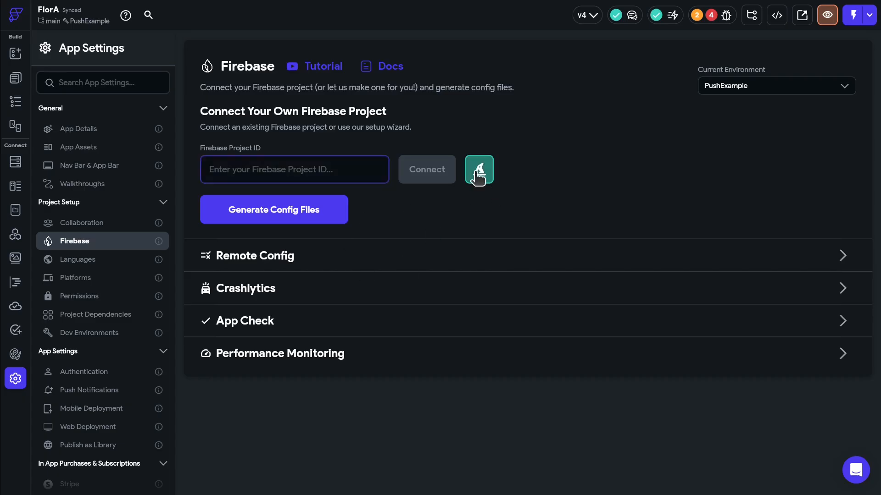
Connect Firebase project push-notifications-examp-1c09b through the guided setup wizard.
left_click(479, 169)
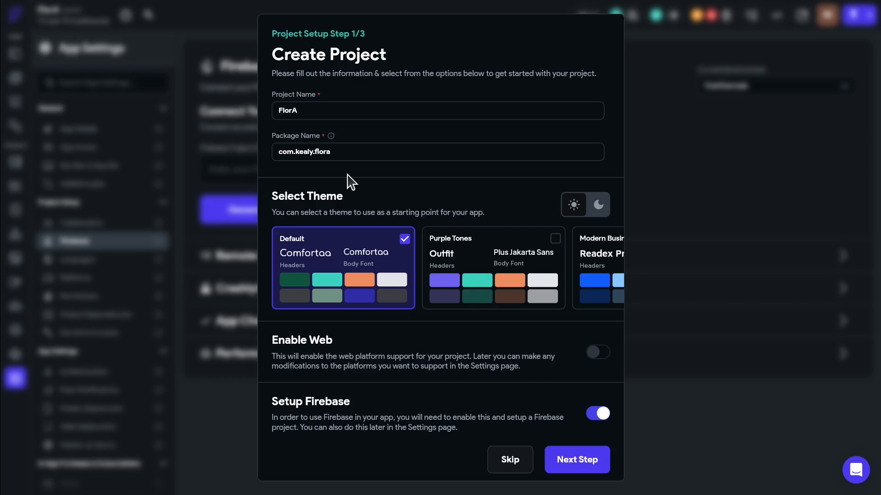
left_click(577, 460)
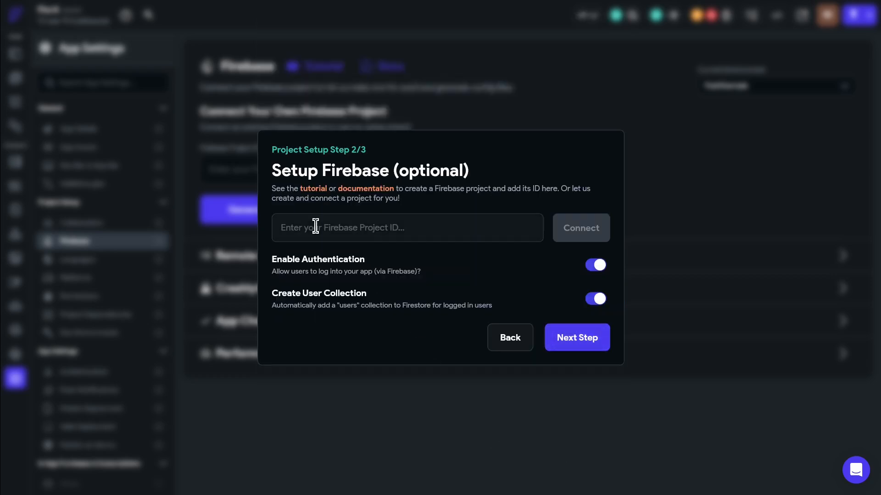
type("push-notifications-examp-1c09b")
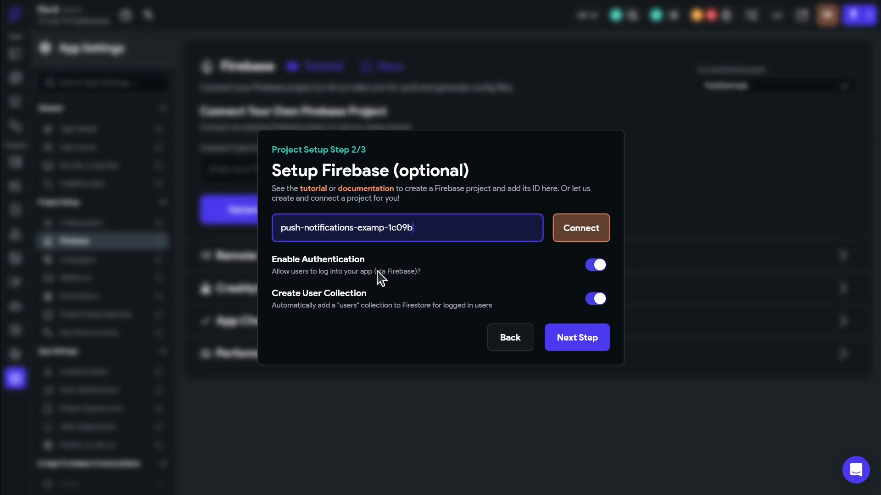
mouse_move(564, 288)
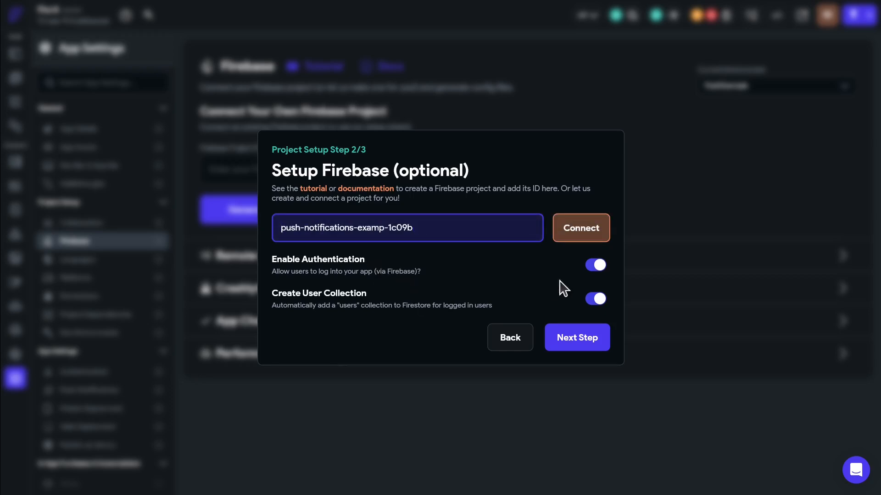
left_click(580, 228)
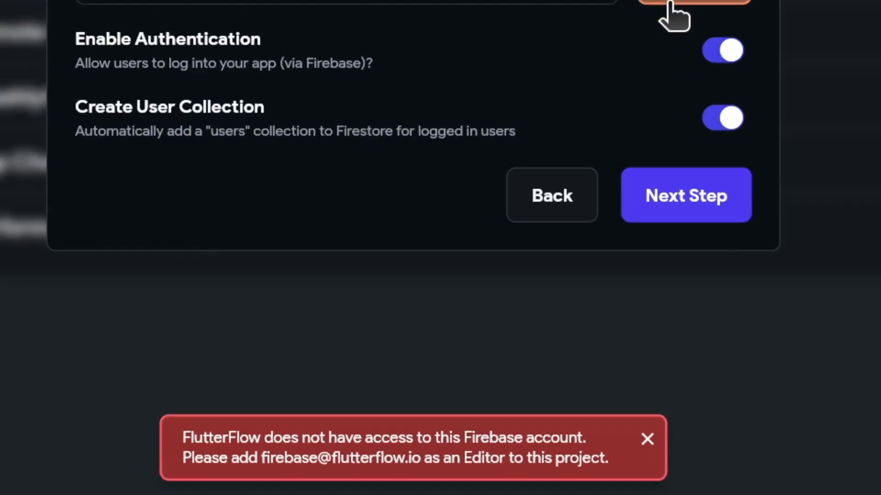
Add a new project member with the Editor role under Users and permissions.
left_click(647, 439)
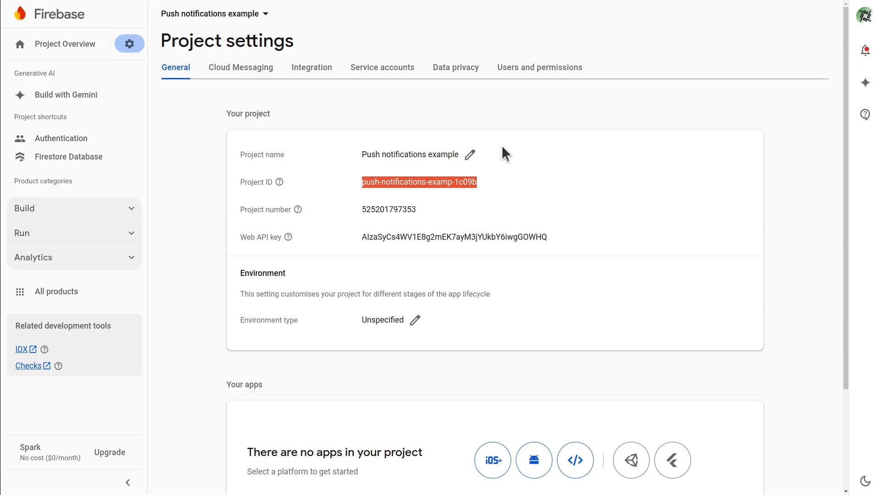
left_click(539, 68)
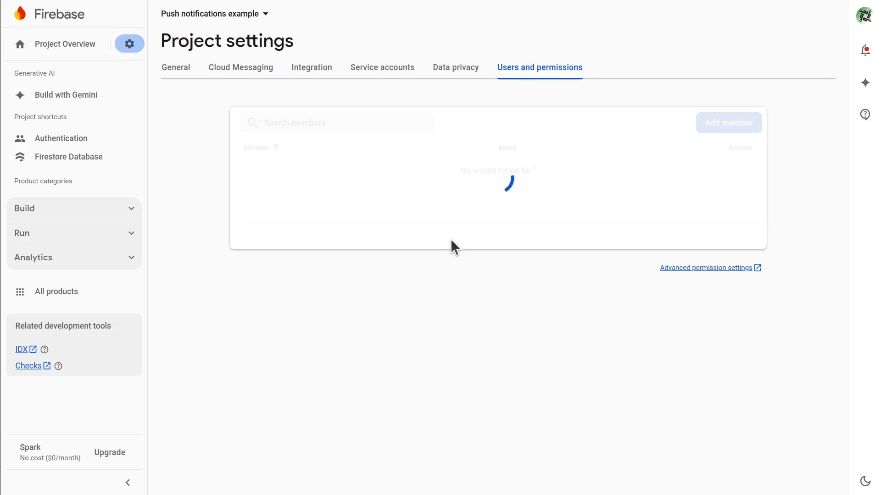
left_click(654, 195)
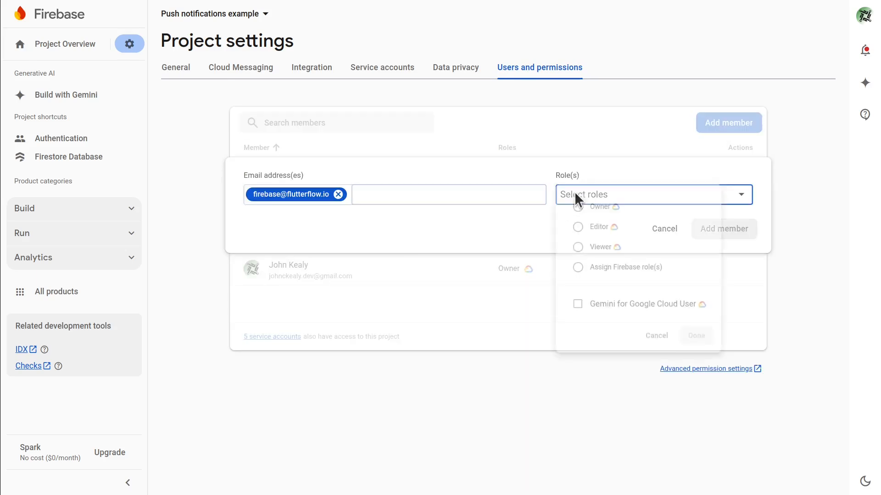
left_click(578, 227)
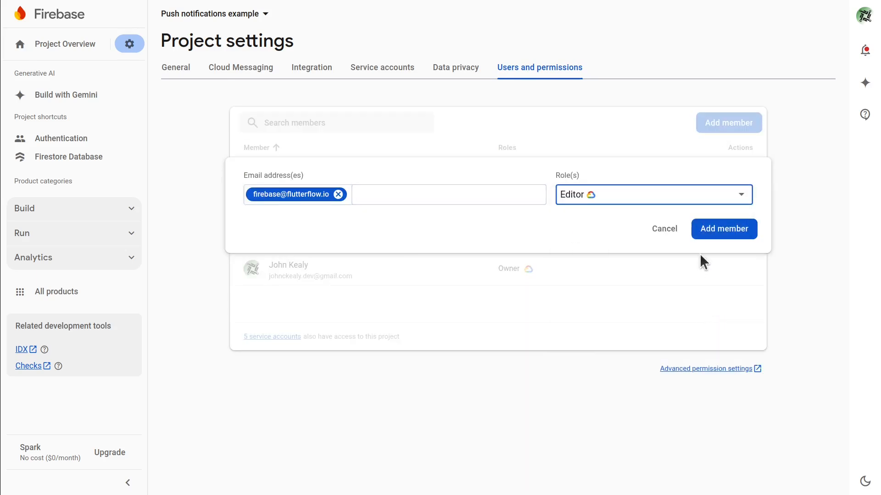
left_click(724, 228)
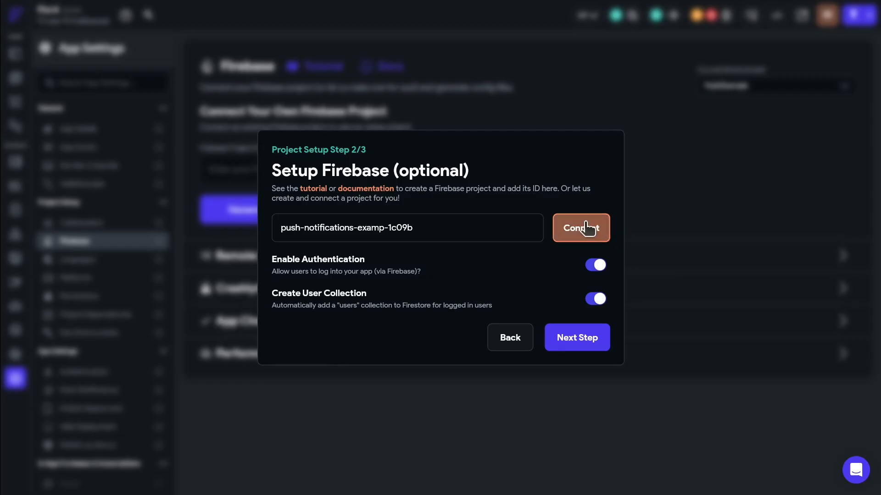
Retry the Firebase connection, then deploy Firestore indexes and push notifications in Additional Setup.
left_click(581, 228)
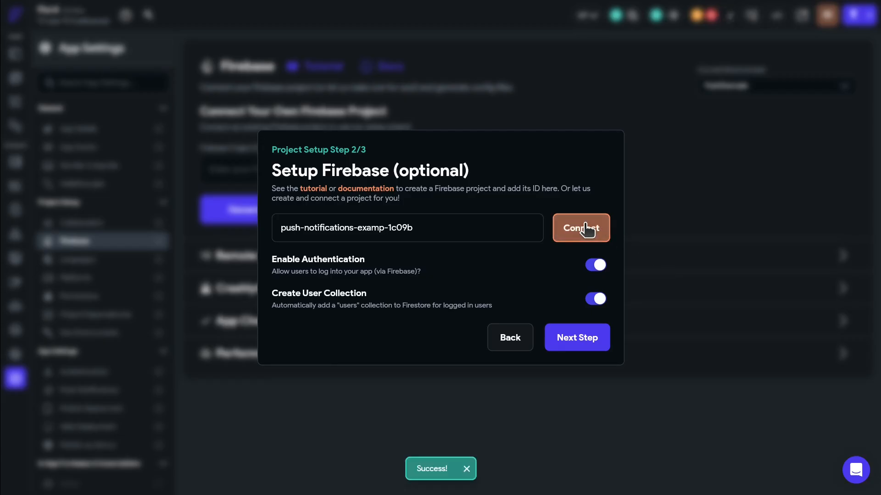
left_click(577, 338)
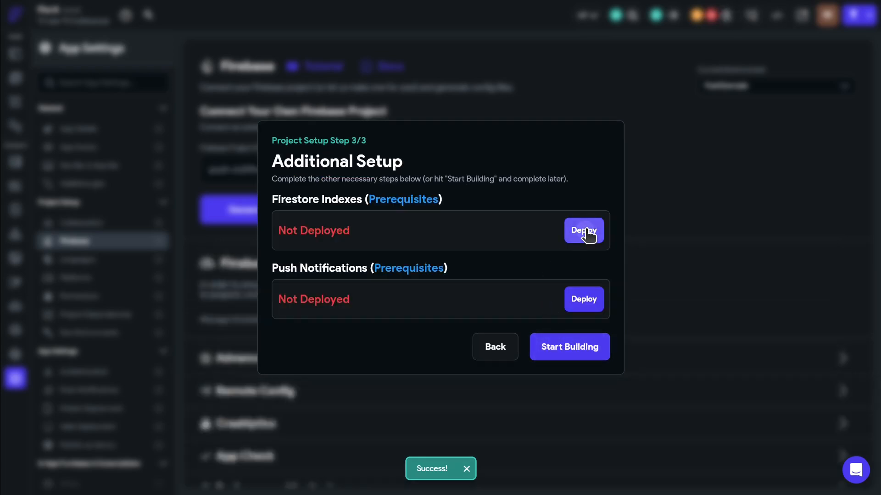
left_click(583, 231)
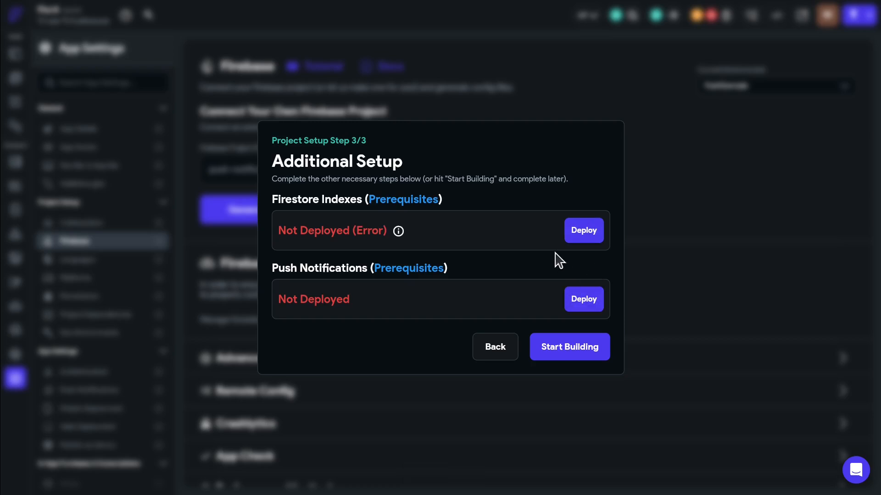
left_click(583, 300)
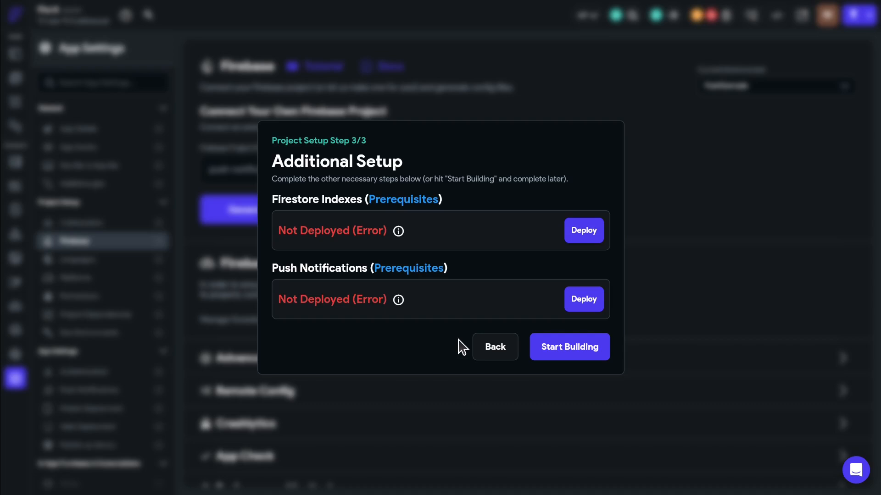
mouse_move(77, 426)
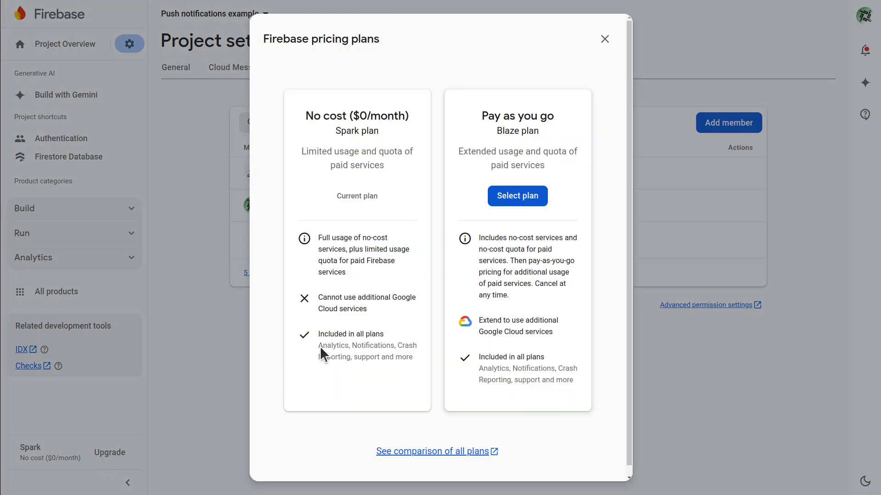
Link the Firebase Payment billing account on the Blaze pay-as-you-go plan.
left_click(517, 196)
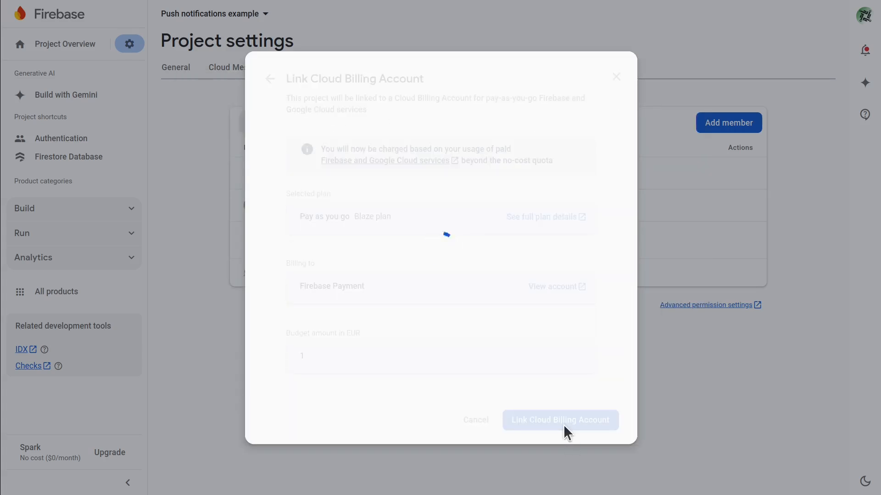
left_click(560, 419)
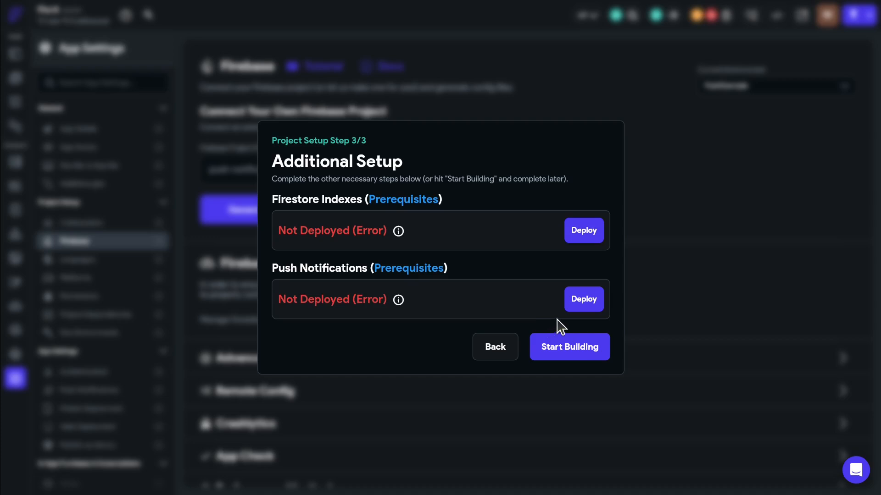
Retry deploying push notifications, which fails with an unknown error.
left_click(584, 299)
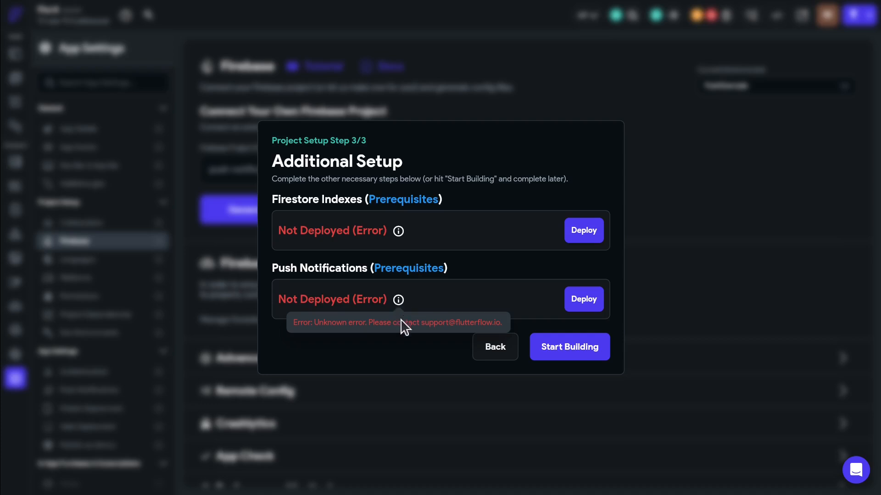
mouse_move(411, 345)
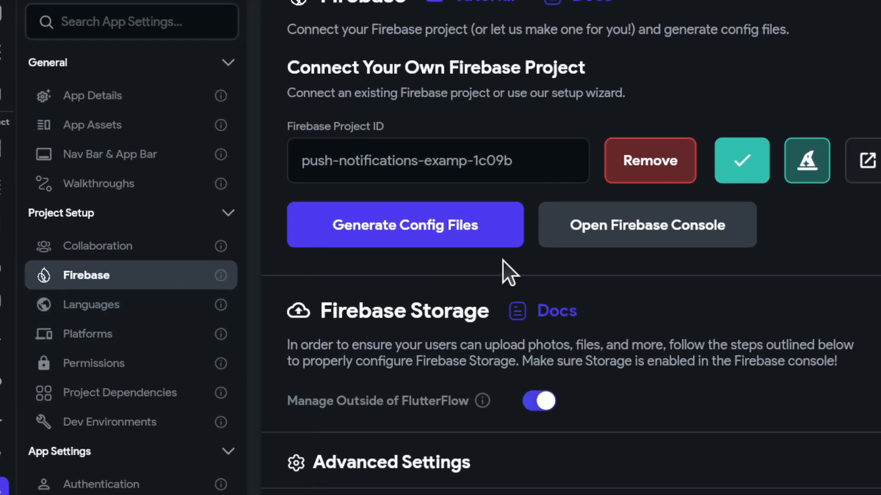
Generate the Firebase config files for com.kealy.flora, then view the Firestore settings.
left_click(405, 225)
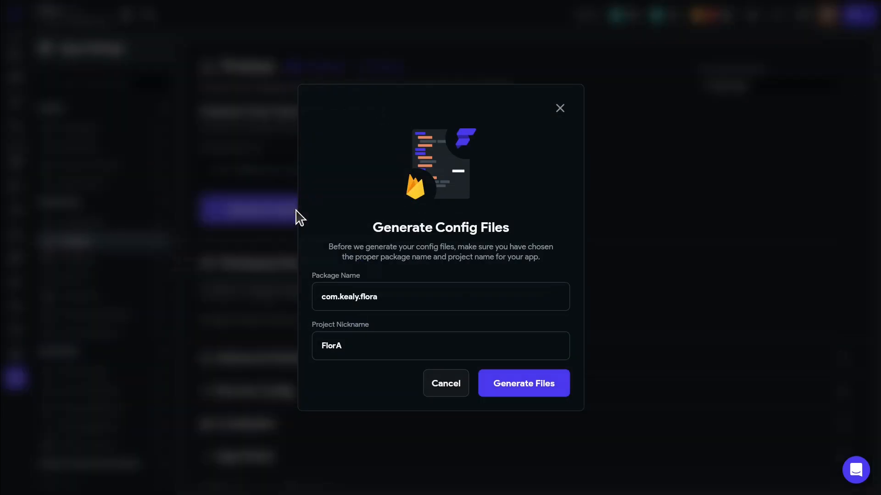
left_click(523, 383)
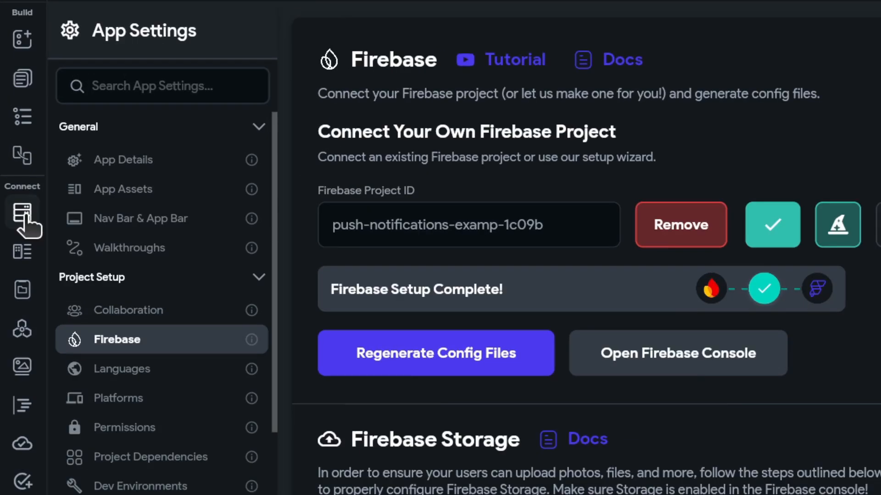
left_click(22, 211)
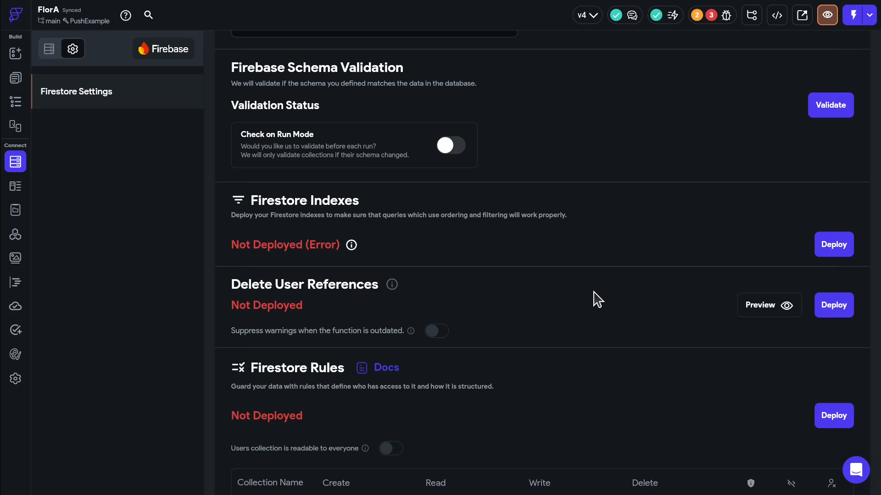
mouse_move(557, 328)
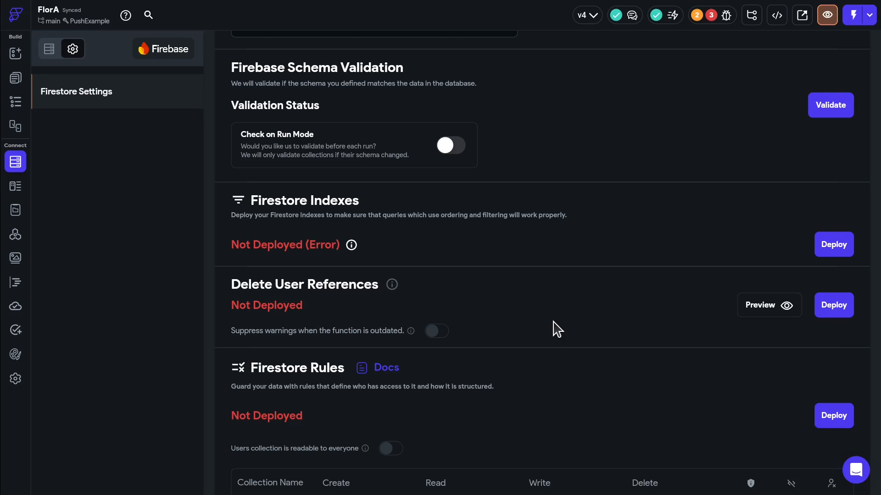
mouse_move(598, 212)
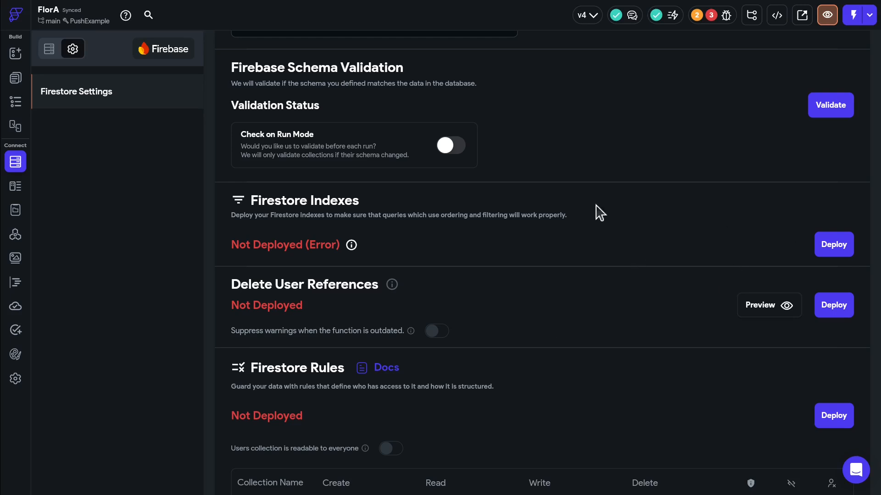
mouse_move(561, 320)
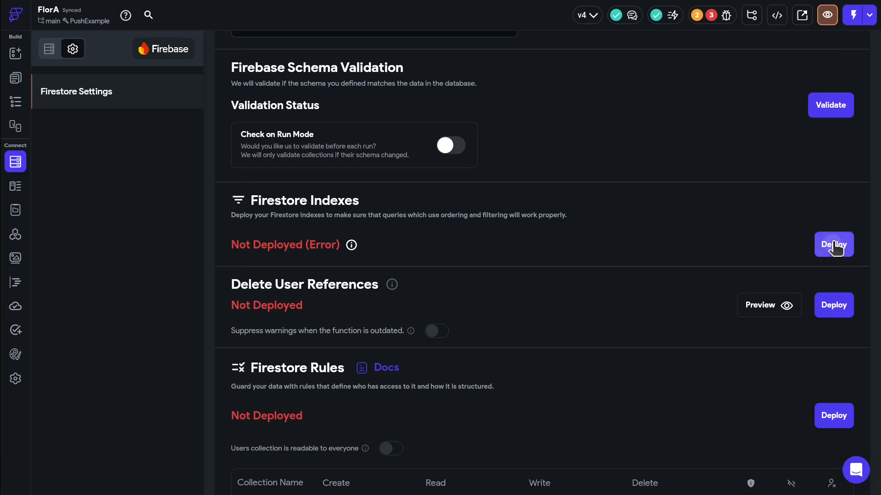
Deploy the Firestore indexes, the user references function and the Firestore rules.
left_click(834, 244)
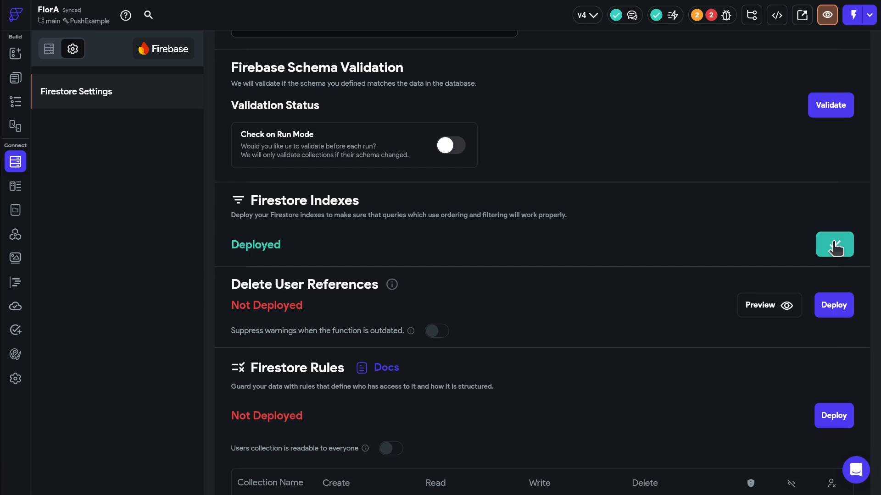
left_click(834, 305)
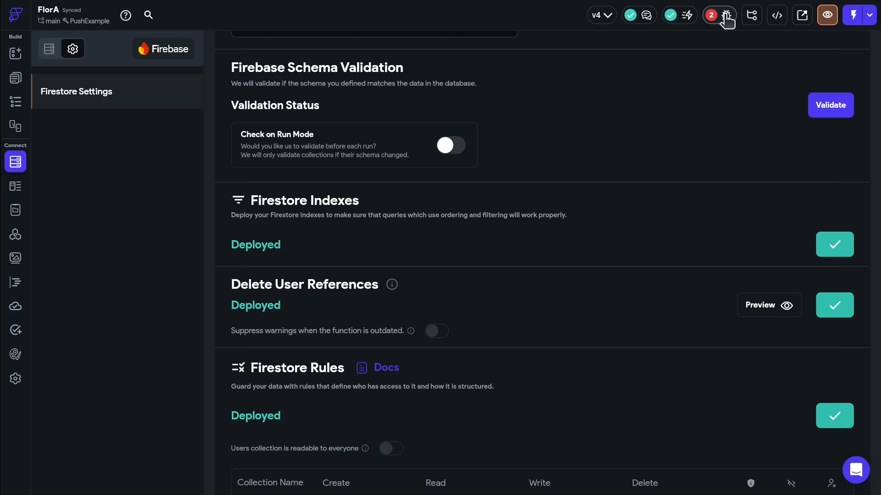
Review the two remaining push notification and API errors in the project issues list.
left_click(726, 15)
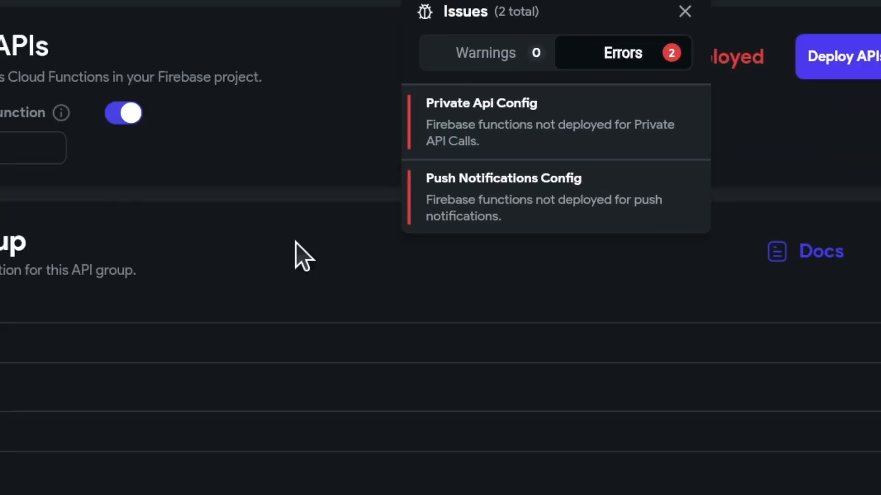
left_click(684, 11)
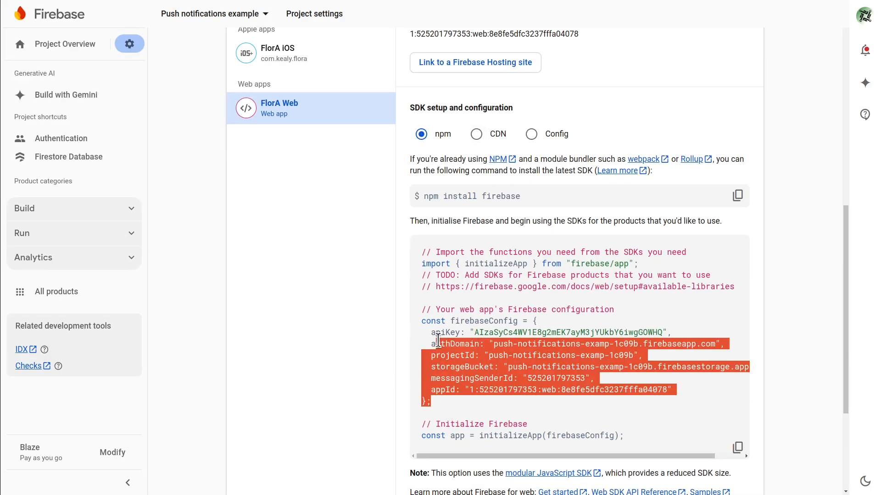
Show the FlorA Web app's SDK setup and configuration under Your apps.
left_click(349, 341)
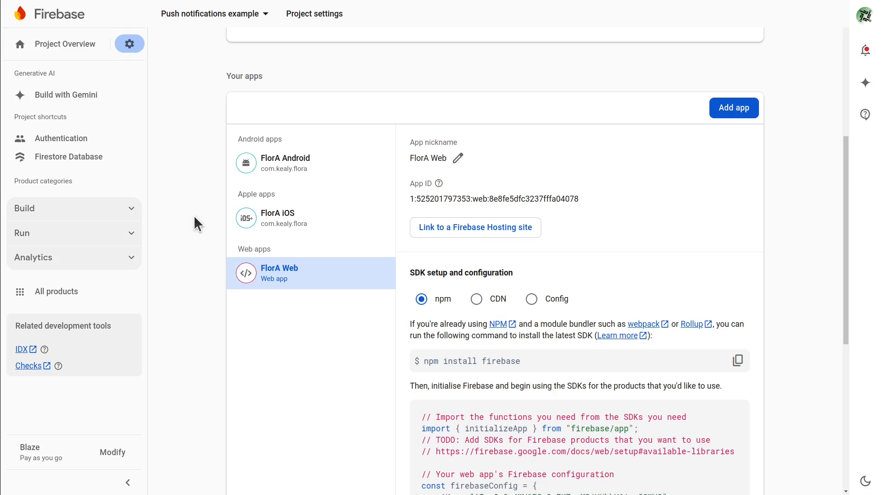
Review the FlorA iOS and Android app details, then go to the Cloud Messaging settings.
left_click(277, 218)
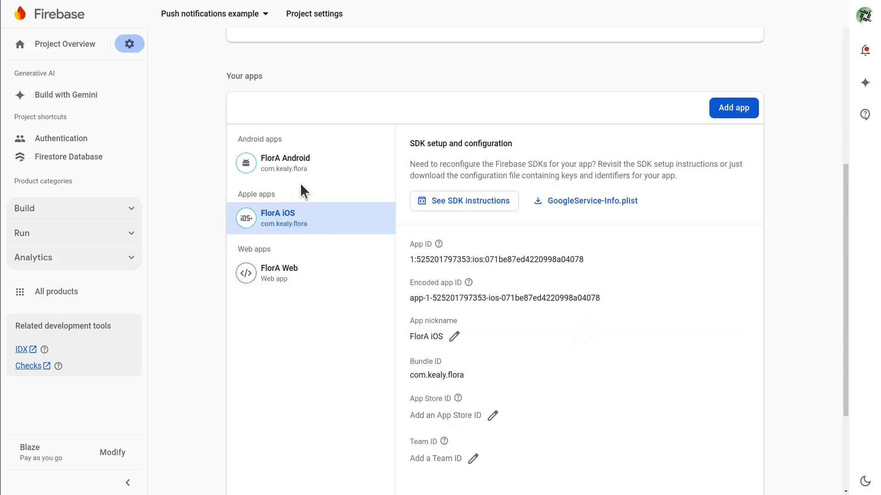
left_click(285, 163)
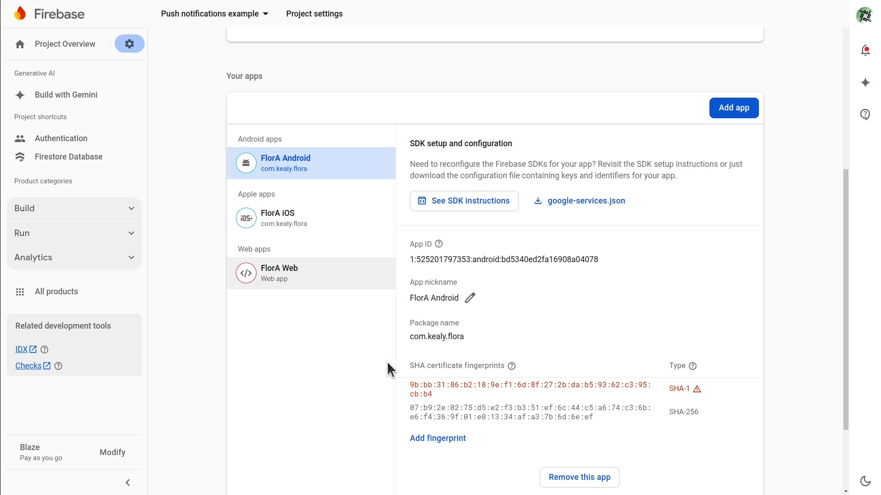
left_click(286, 218)
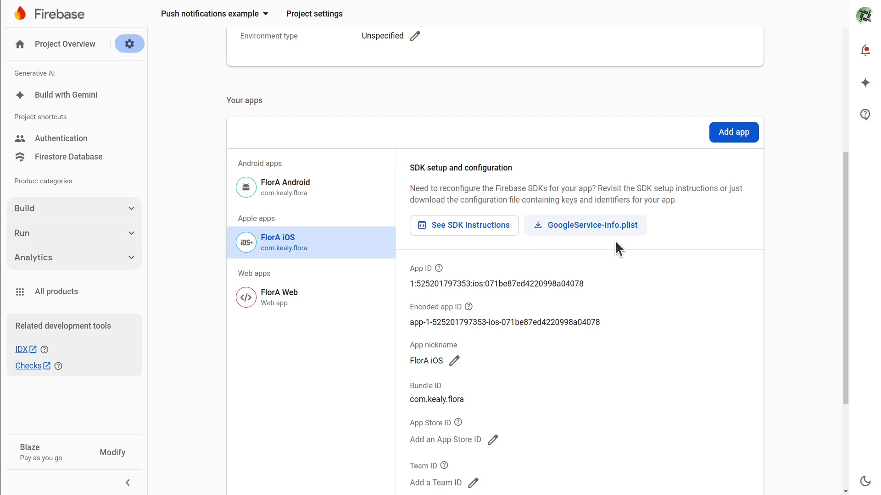
mouse_move(622, 278)
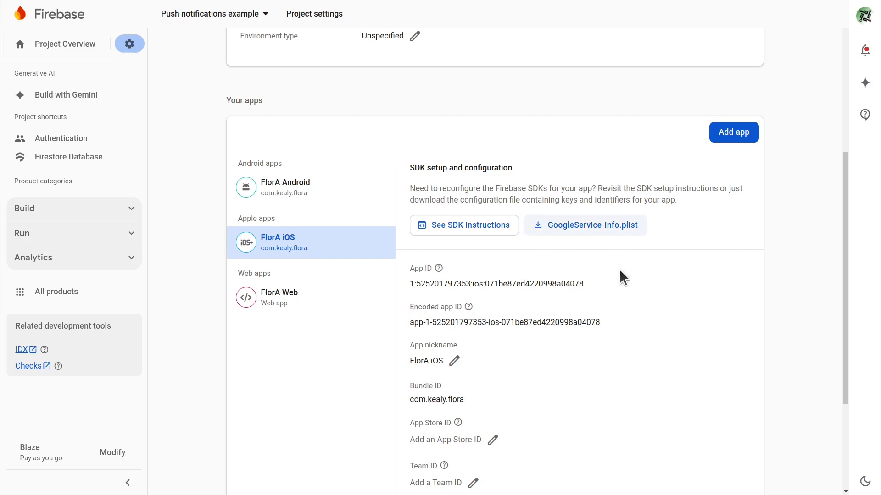
mouse_move(636, 280)
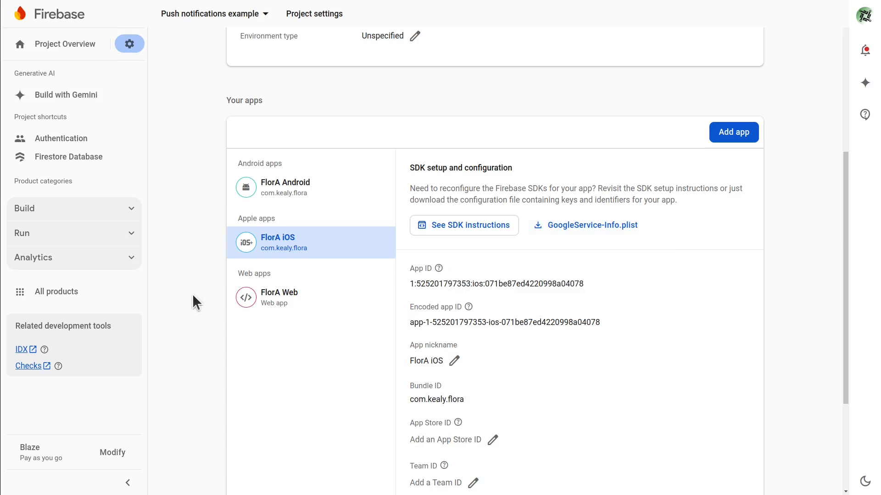
left_click(240, 67)
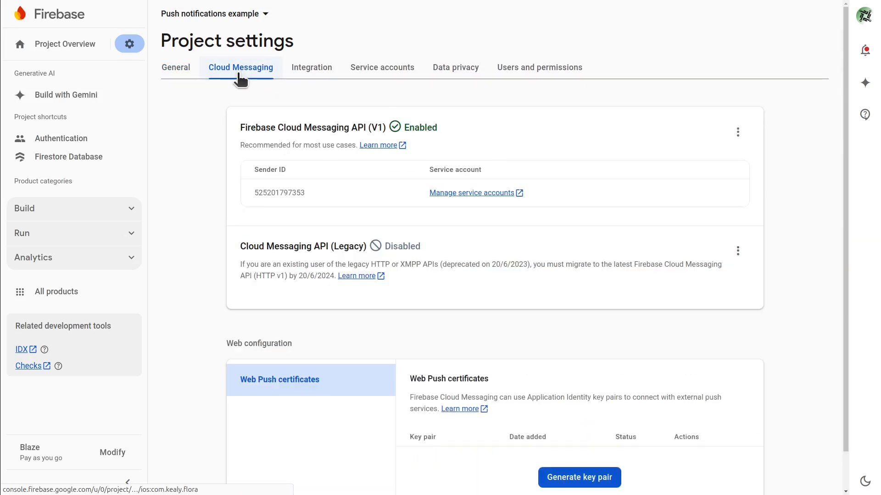
scroll("down", 3)
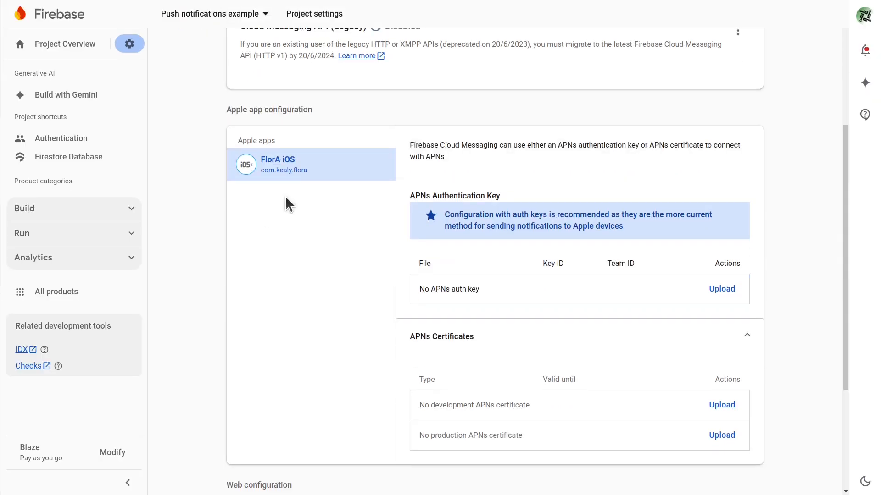
mouse_move(380, 250)
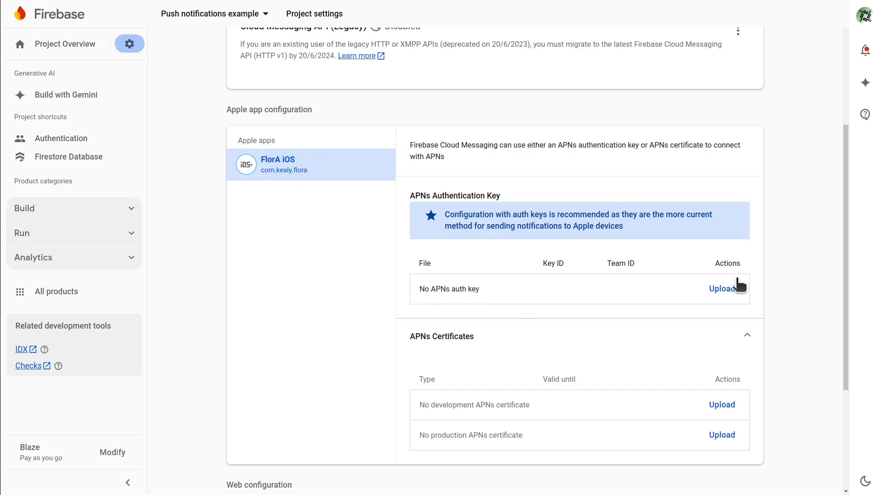
left_click(722, 289)
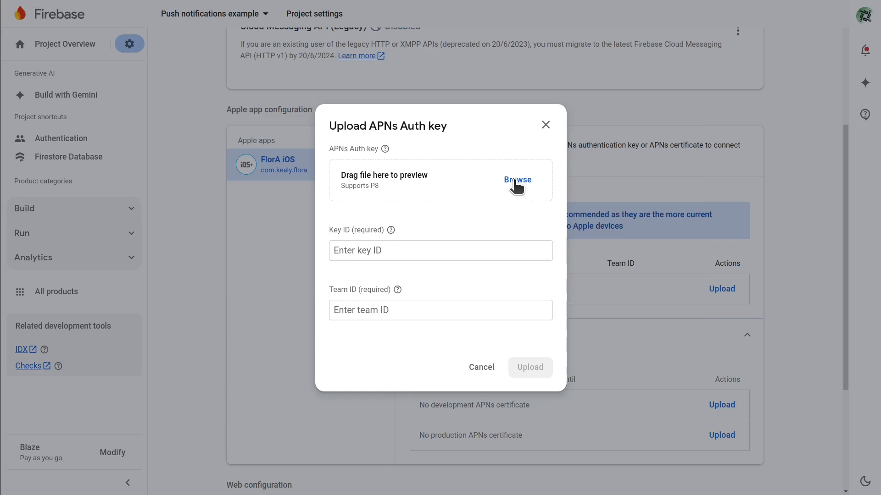
left_click(517, 180)
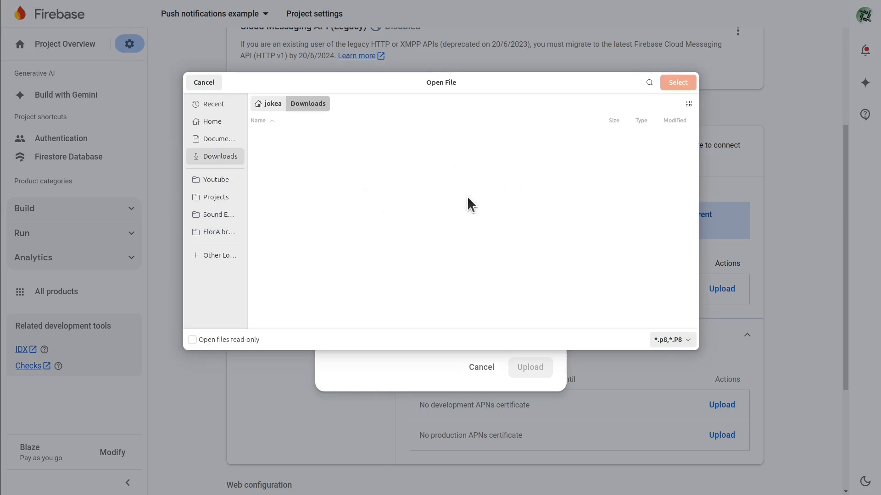
left_click(204, 83)
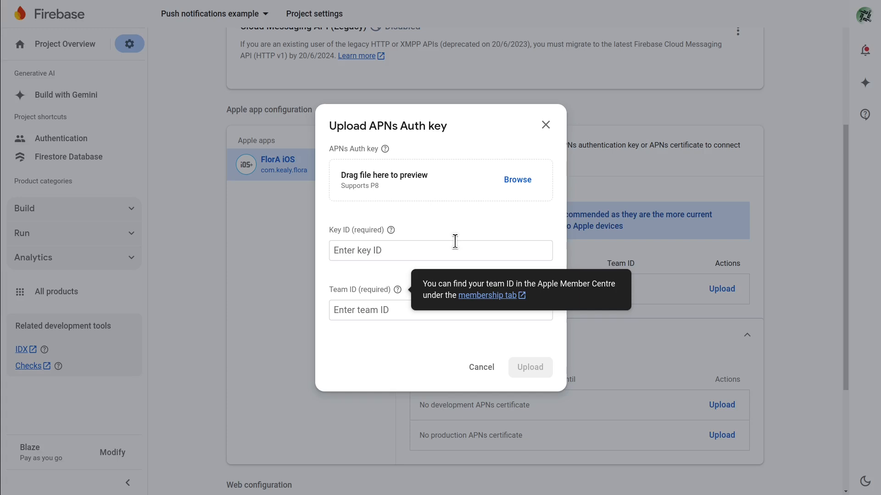
left_click(481, 367)
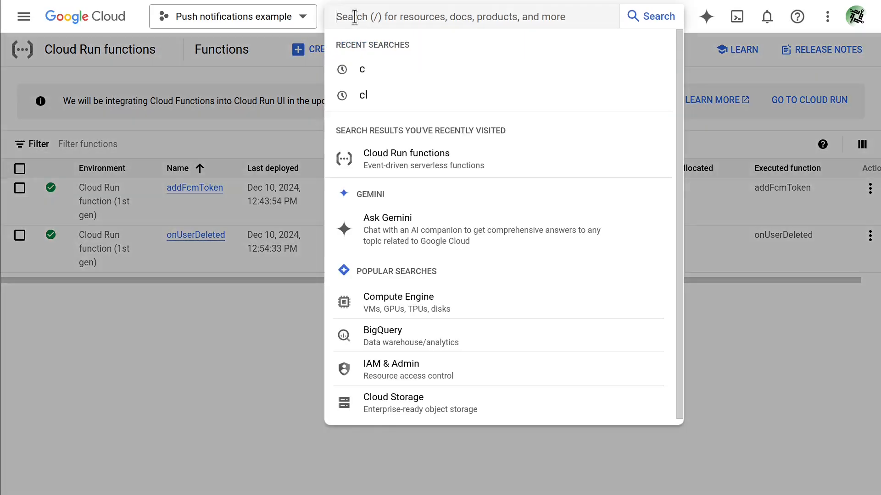
Search Google Cloud Console for 'cloud run jobs' to reach the Cloud Run functions list.
type("cloud run jobs")
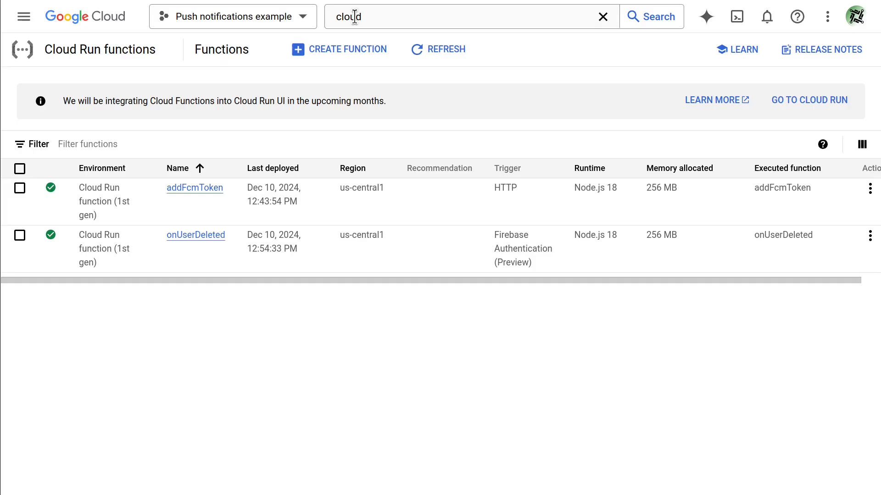
mouse_move(371, 329)
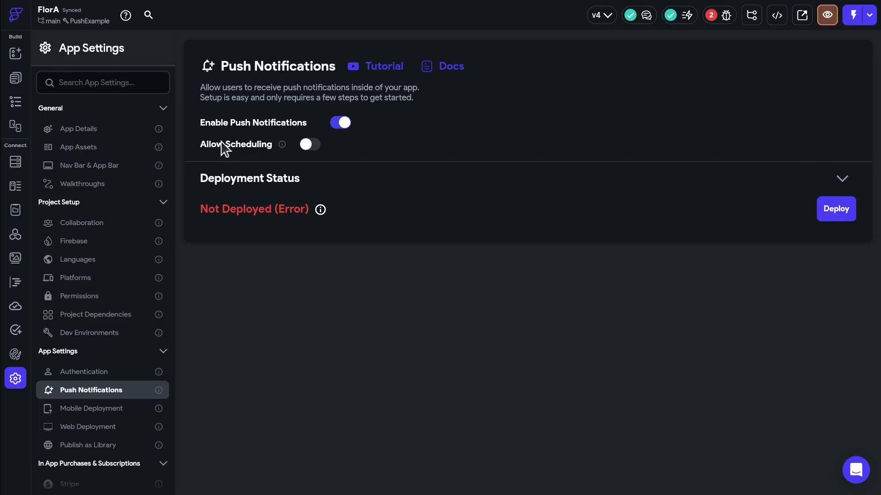
mouse_move(371, 302)
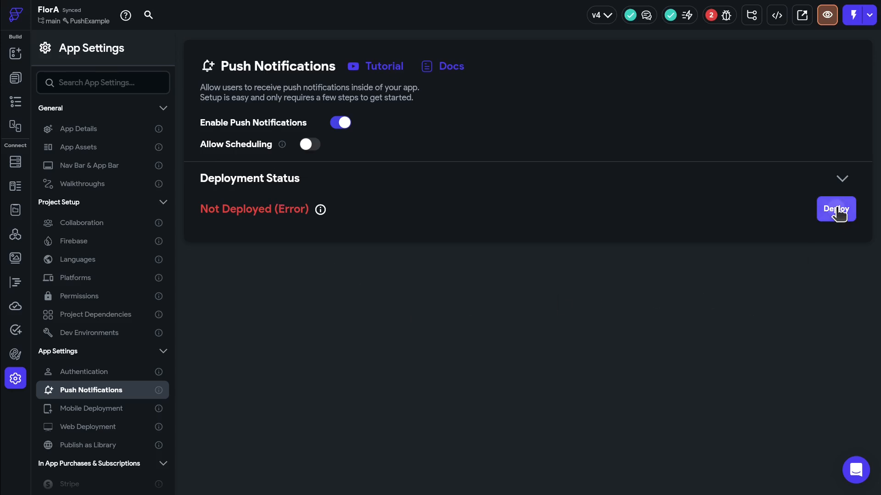
Deploy the push notifications setup that was reporting Not Deployed (Error).
left_click(836, 209)
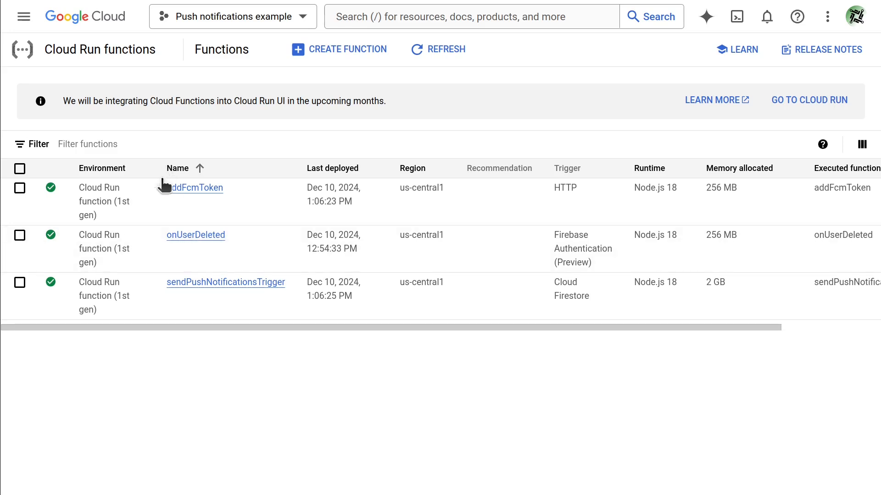
mouse_move(262, 411)
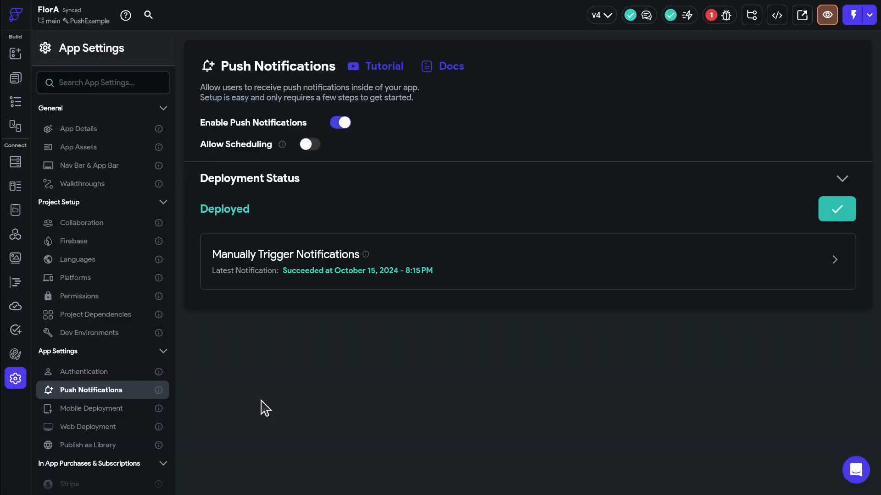
mouse_move(561, 279)
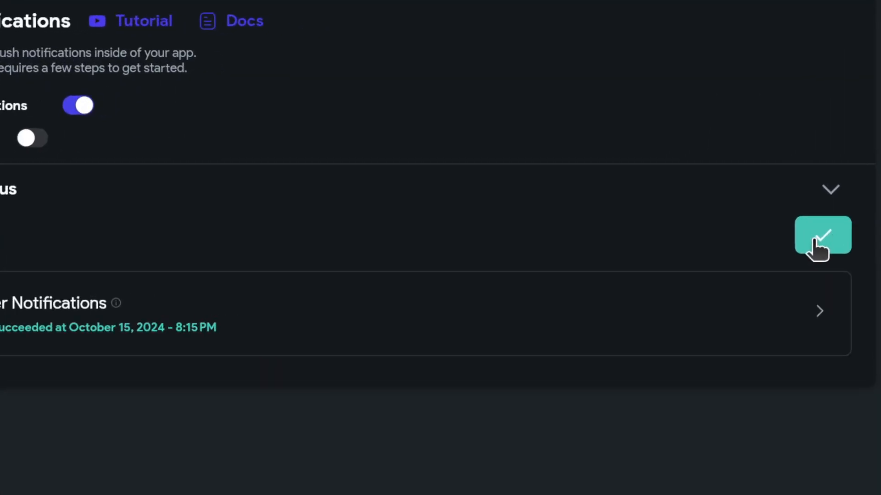
Redeploy push notifications, confirming even though everything is already up to date.
left_click(822, 235)
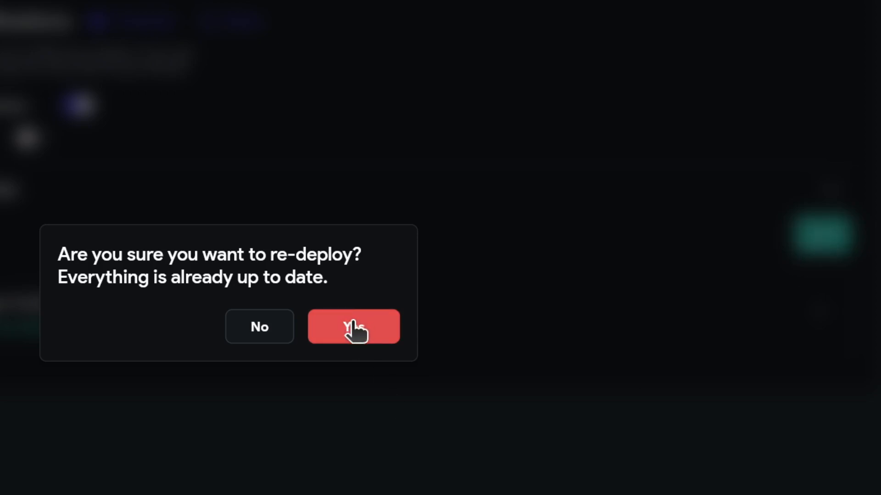
left_click(353, 326)
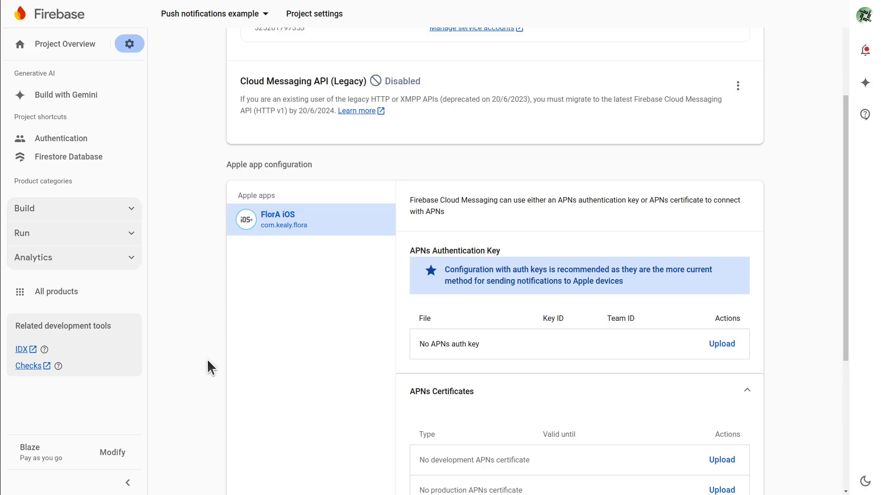
mouse_move(177, 201)
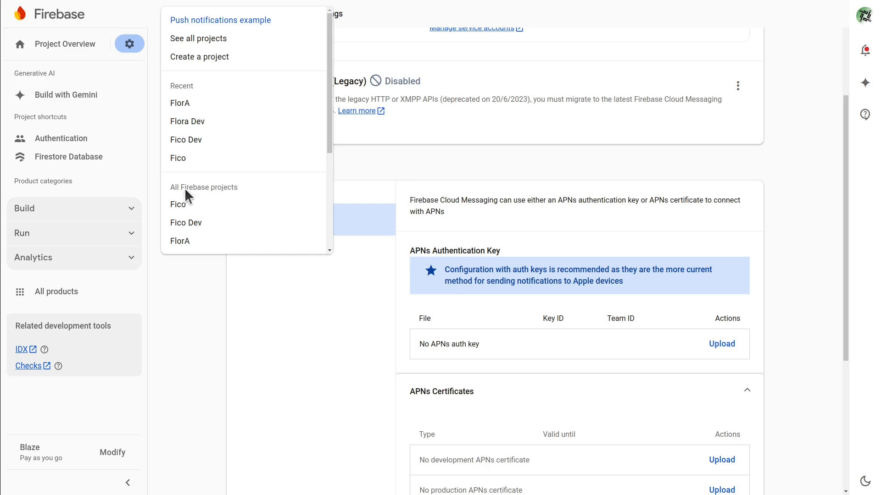
Switch the Firebase Console from Push notifications example to the FlorA project.
left_click(69, 156)
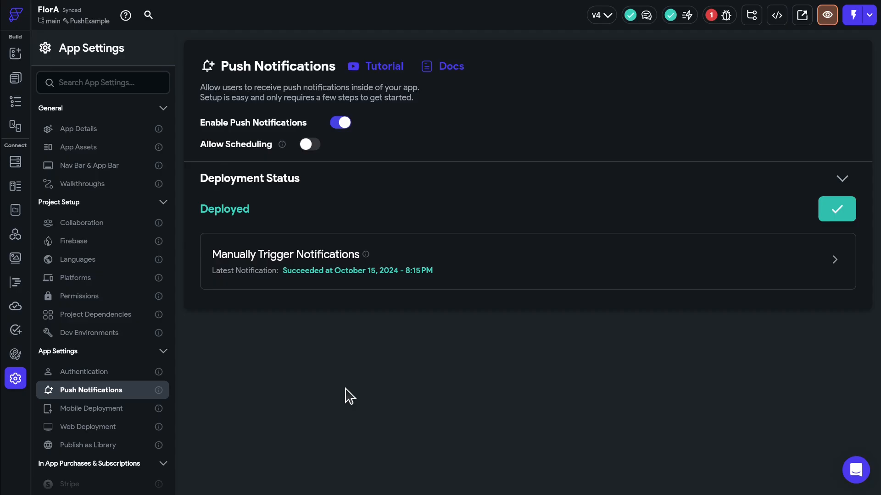
mouse_move(334, 374)
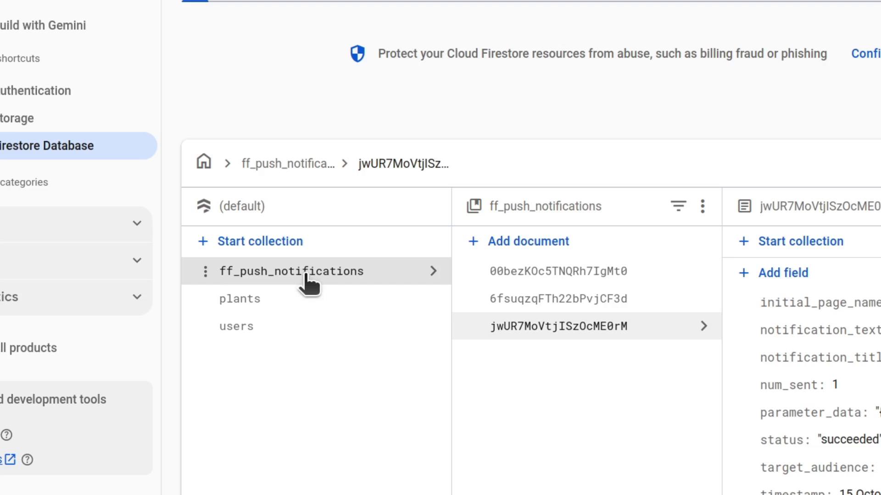
mouse_move(382, 472)
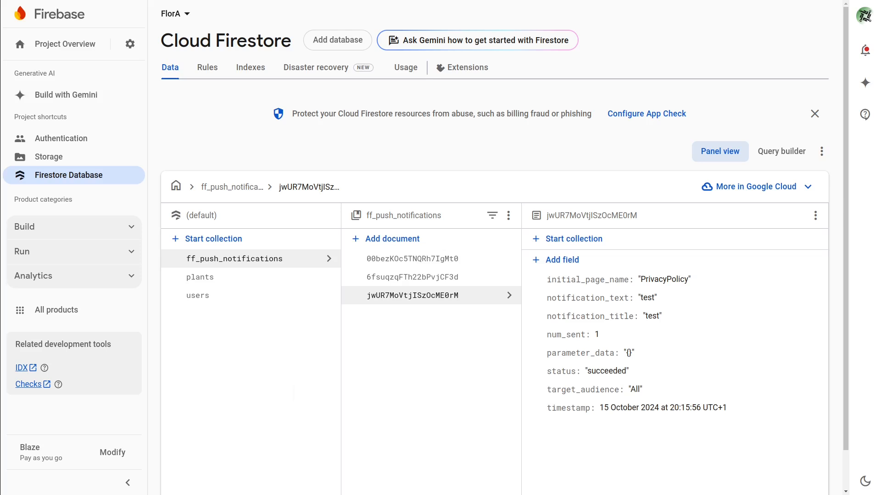
mouse_move(596, 450)
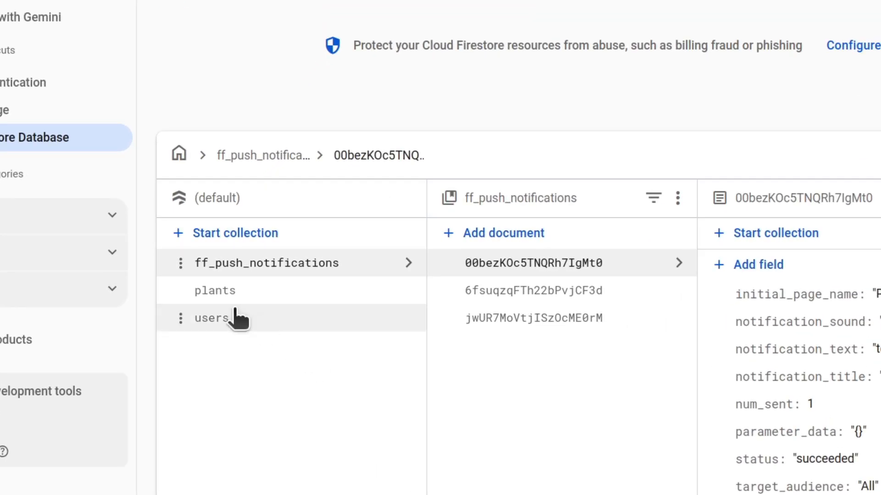
Inspect a FlorA user's fcm_tokens subcollection and both stored iOS token documents.
left_click(212, 319)
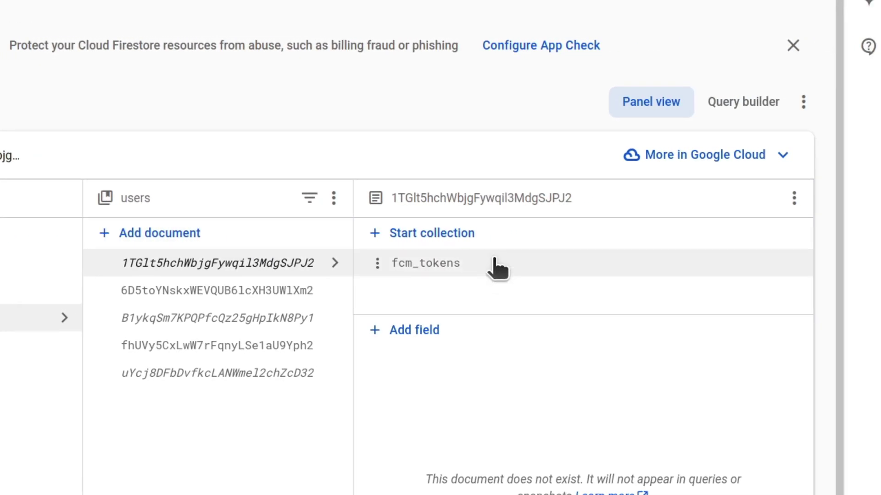
left_click(425, 263)
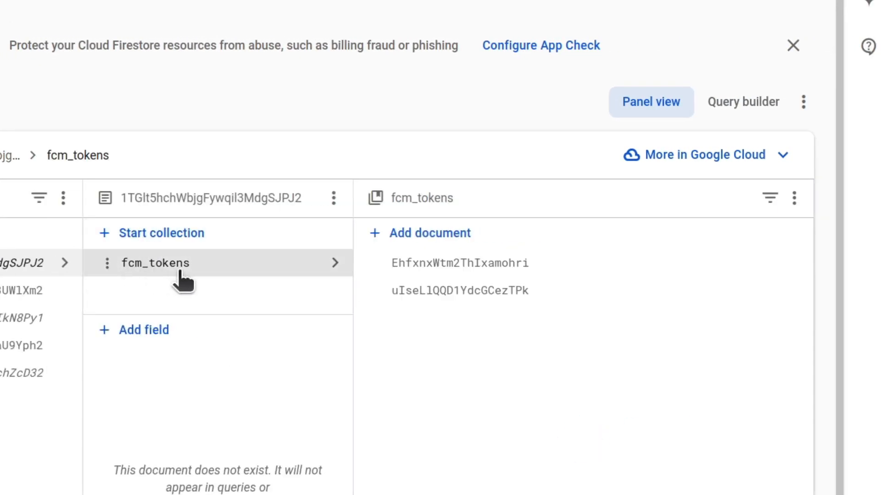
mouse_move(196, 284)
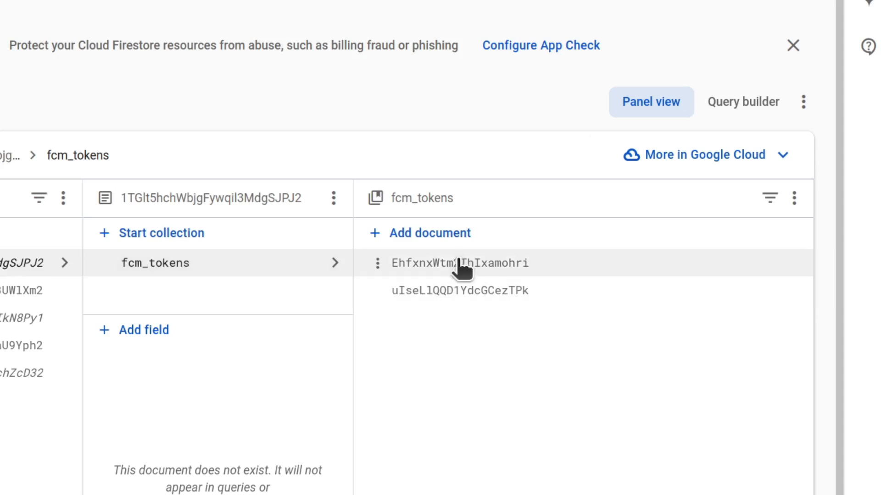
left_click(459, 263)
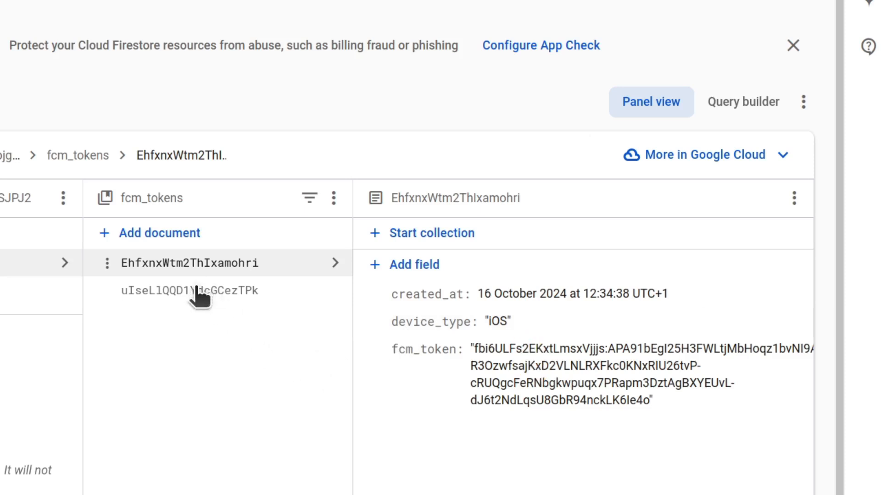
left_click(188, 291)
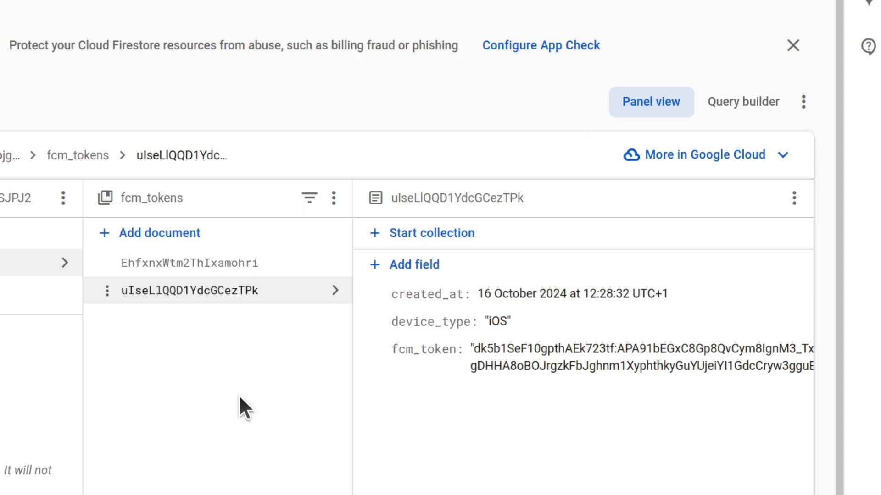
mouse_move(220, 363)
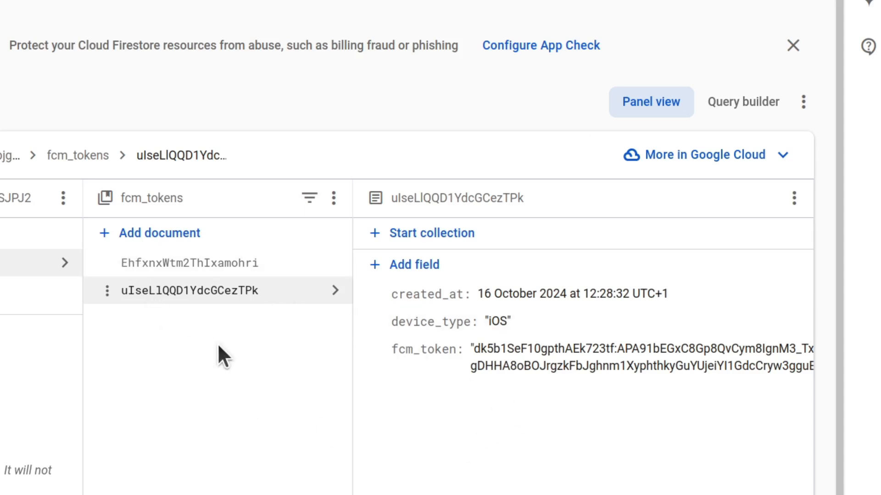
mouse_move(283, 417)
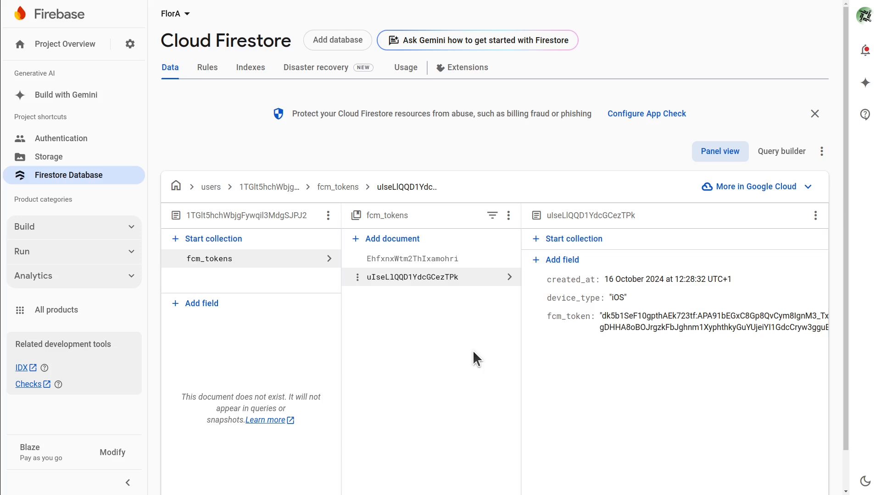
mouse_move(482, 350)
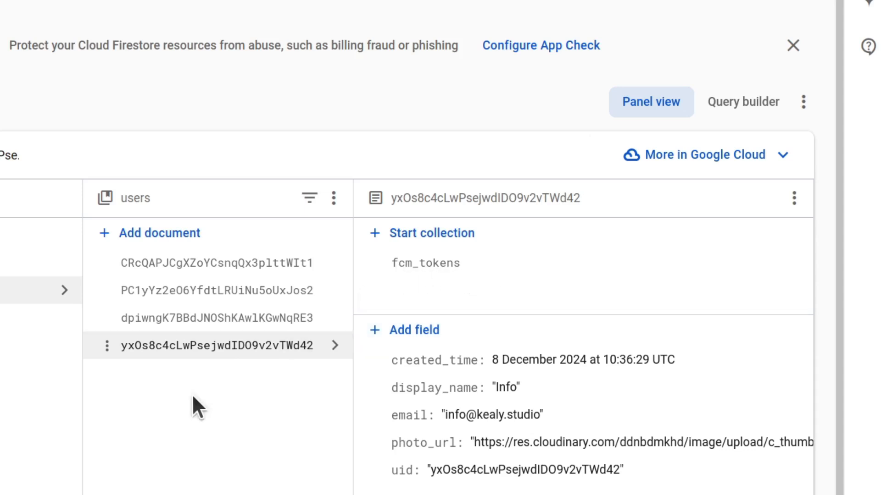
View another user's document in the Fico Dev users collection.
left_click(216, 263)
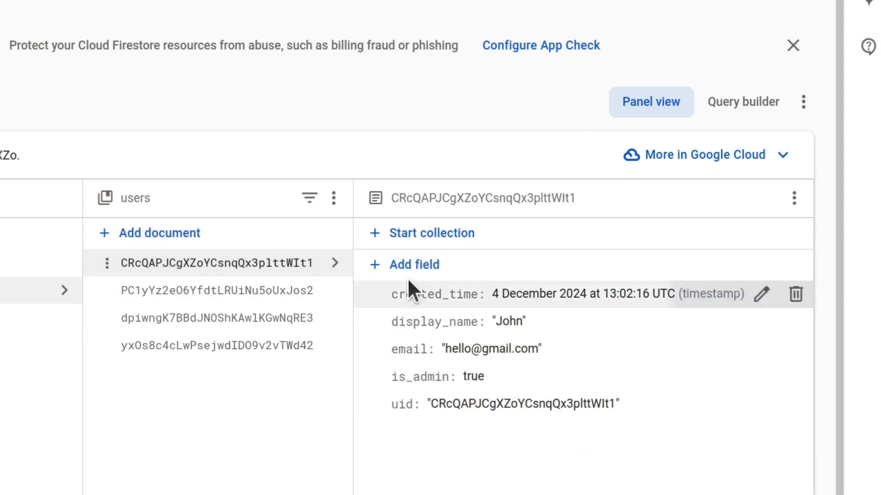
mouse_move(275, 408)
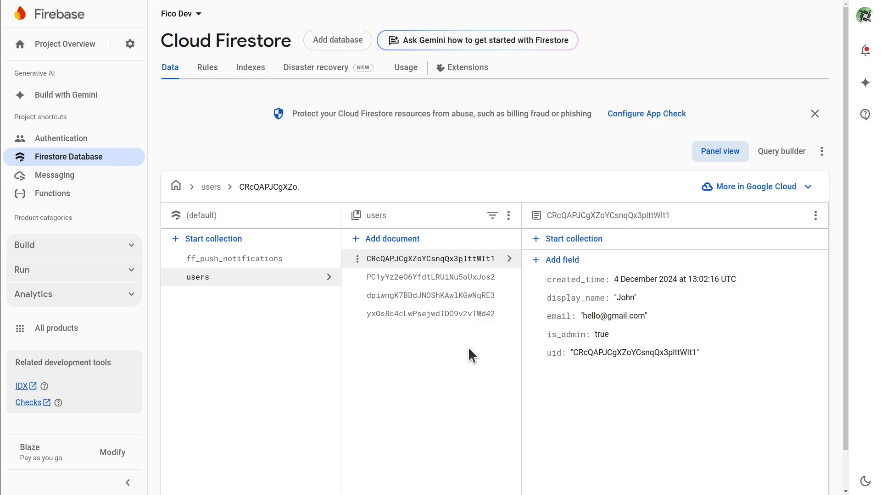
Show the full IAM members and roles list for the Push notifications example project.
left_click(130, 43)
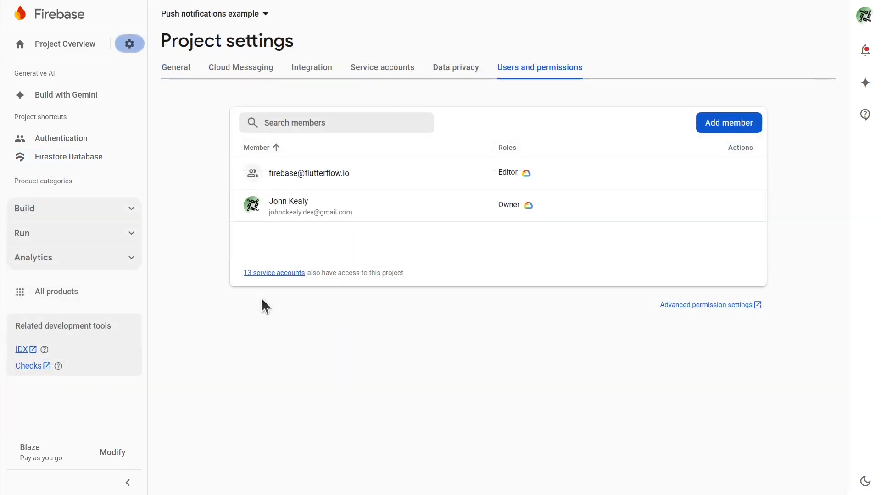
mouse_move(566, 331)
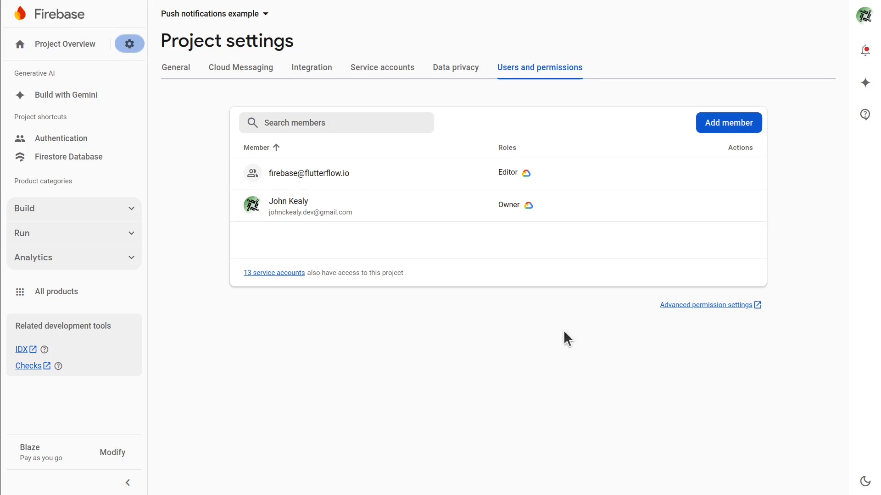
mouse_move(586, 328)
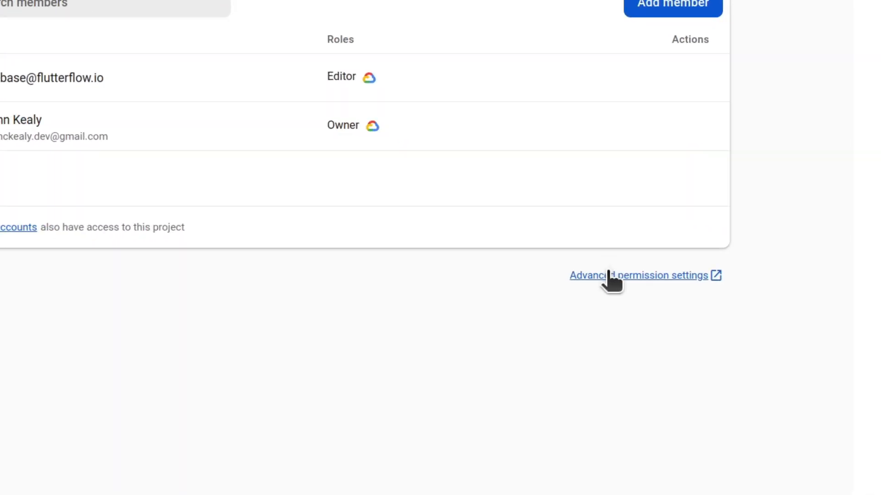
left_click(639, 276)
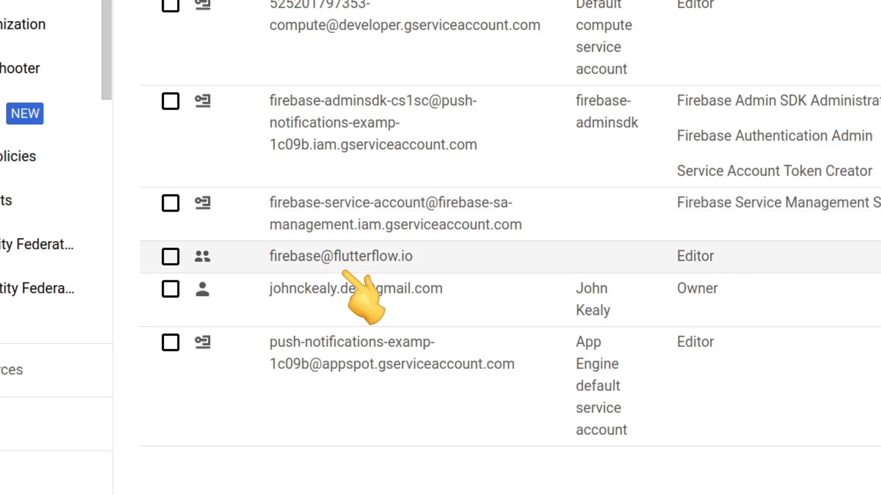
mouse_move(366, 297)
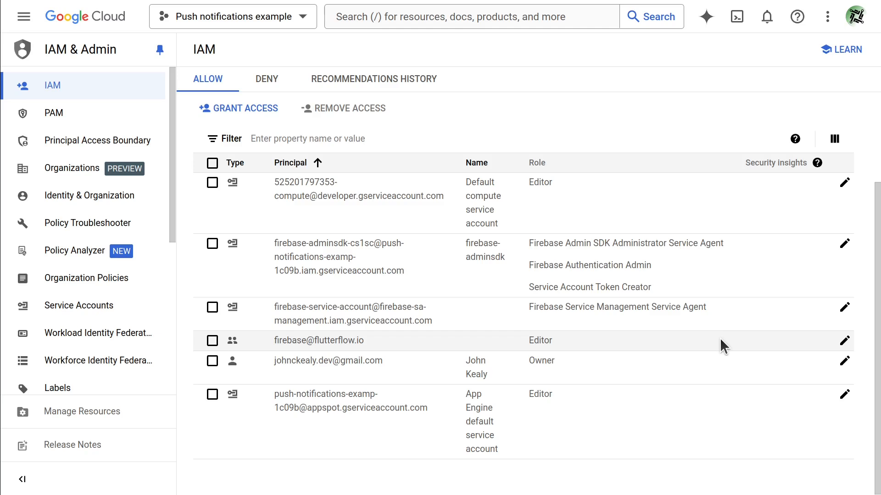
Edit the FlutterFlow principal's roles, adding Editor and Cloud Functions Admin.
left_click(844, 340)
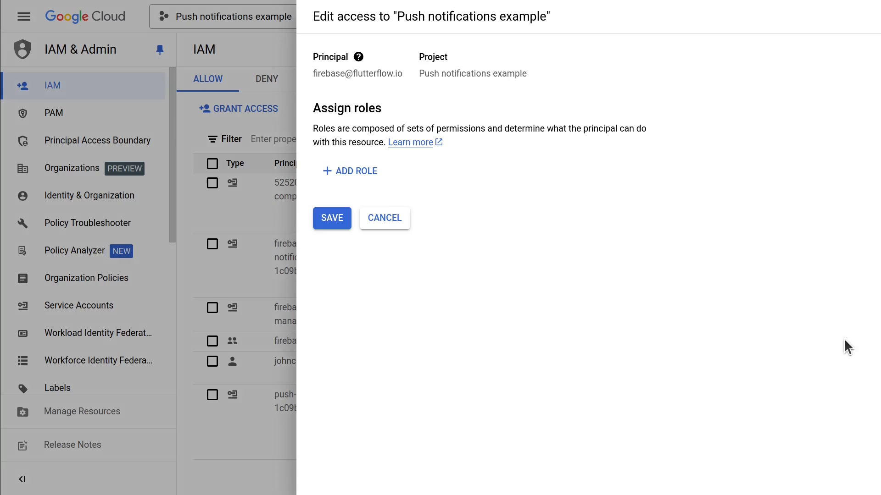
left_click(349, 172)
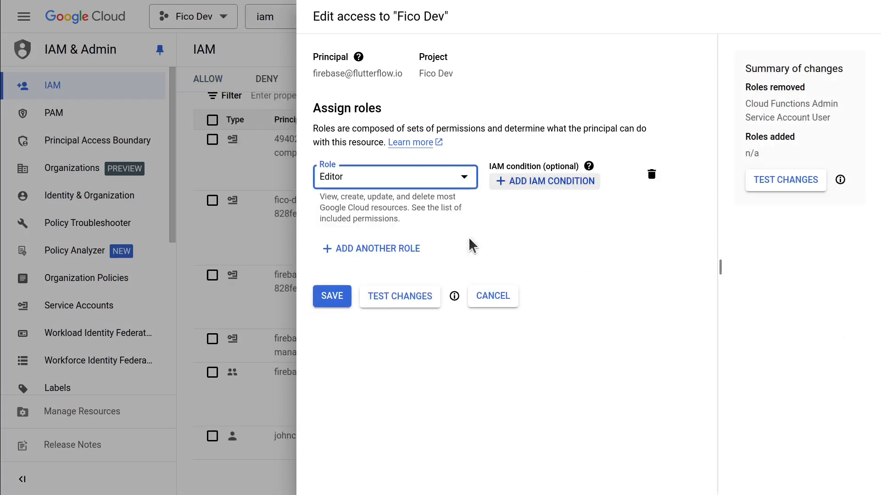
left_click(371, 249)
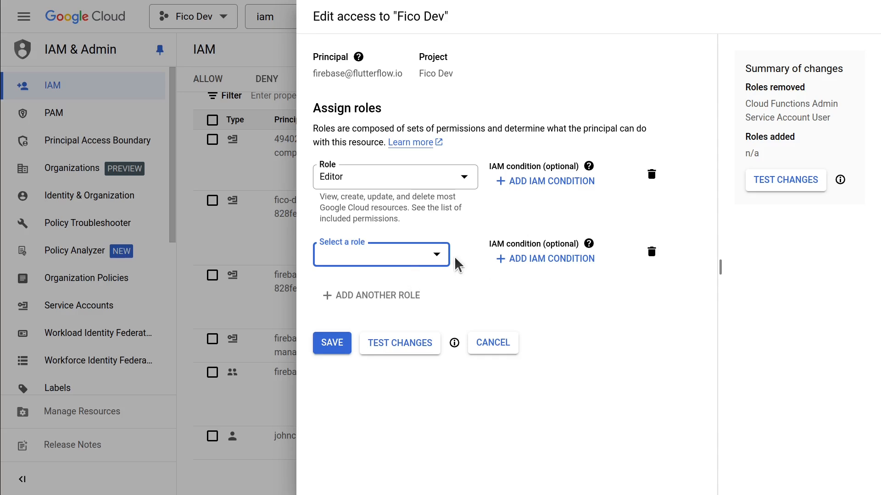
left_click(381, 254)
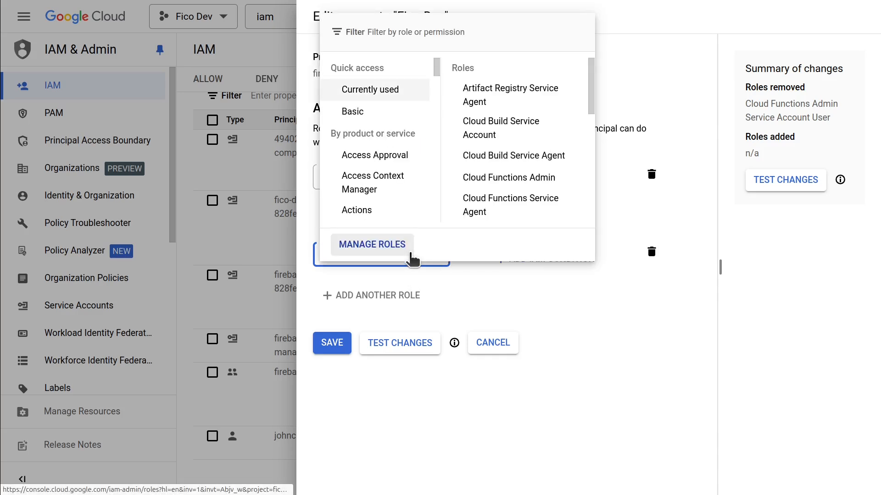
type("cloud func")
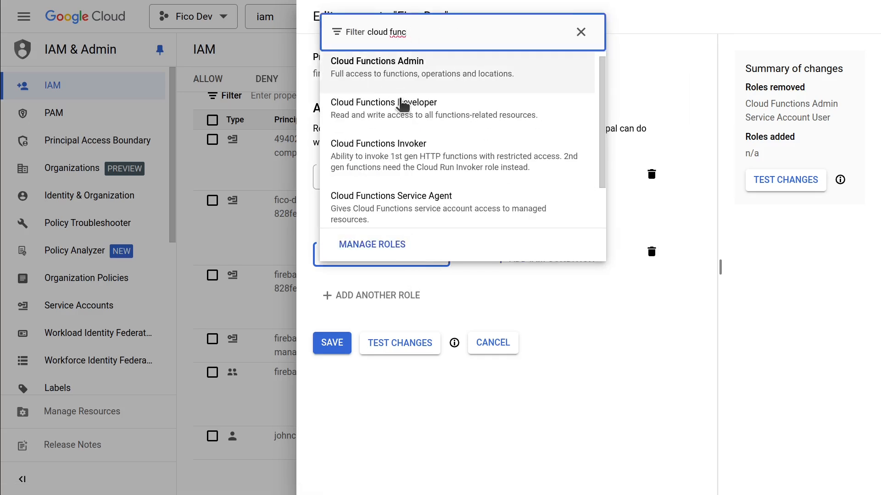
left_click(377, 61)
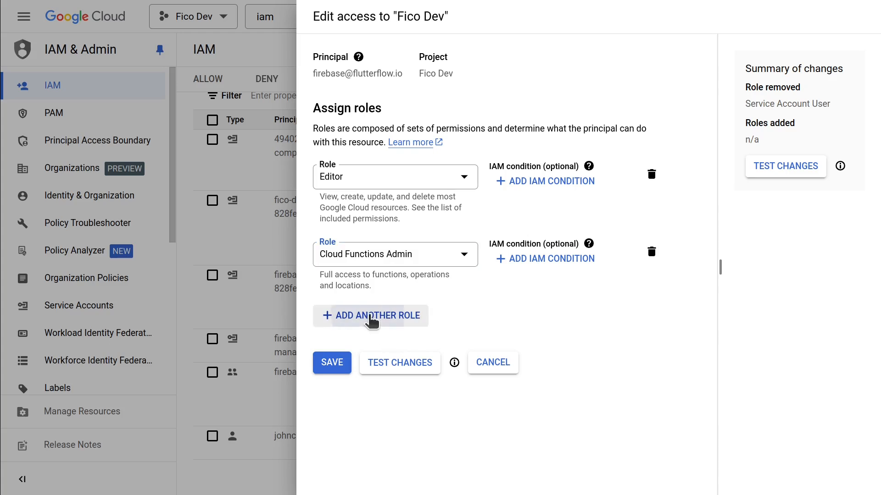
Add the Service Account User role and save the principal's updated roles.
left_click(371, 315)
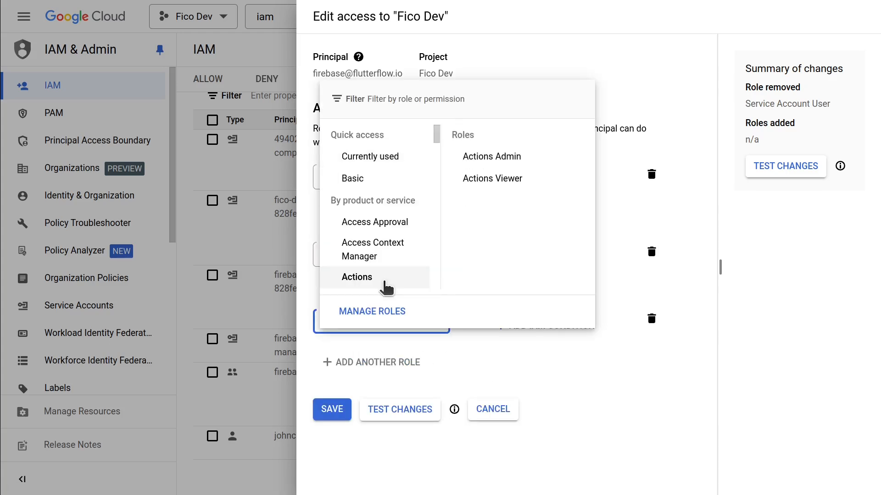
type("service acc")
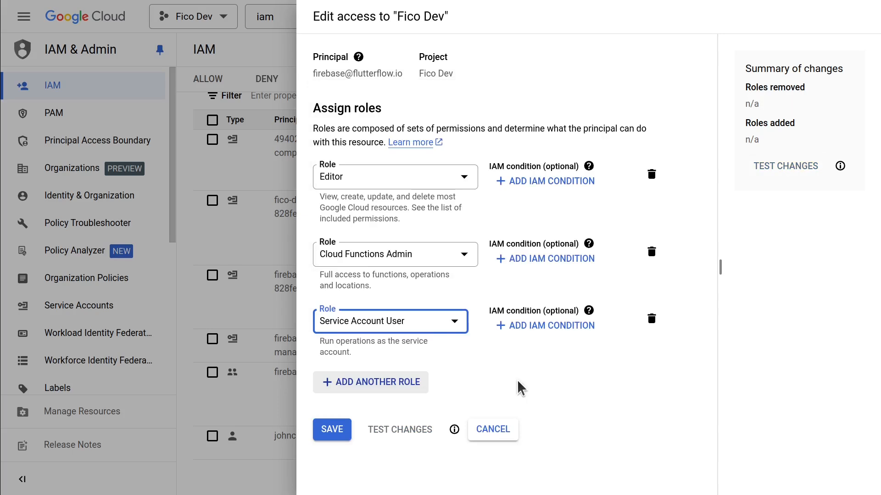
left_click(331, 429)
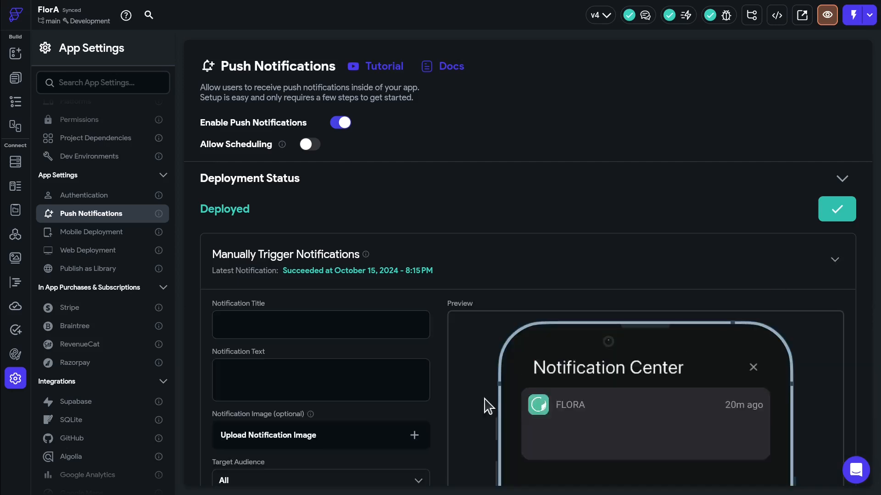
Reach the Manually Trigger Notifications form under Push Notifications settings.
scroll("down", 3)
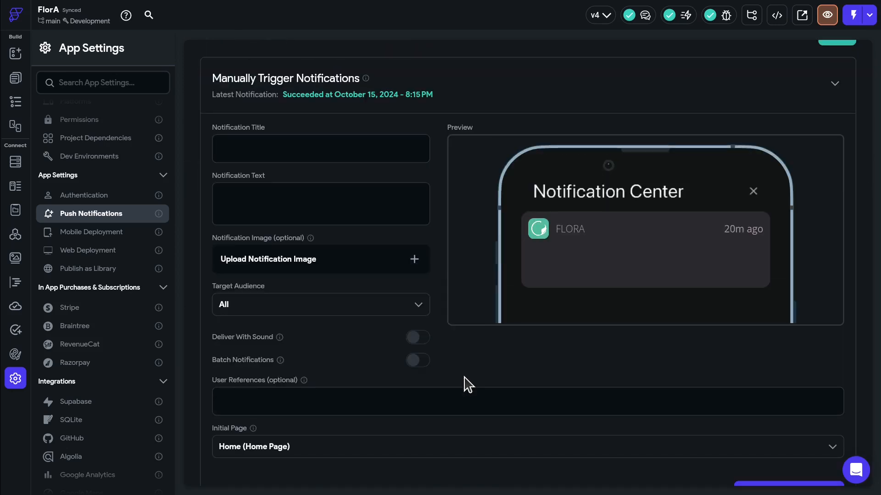
mouse_move(441, 368)
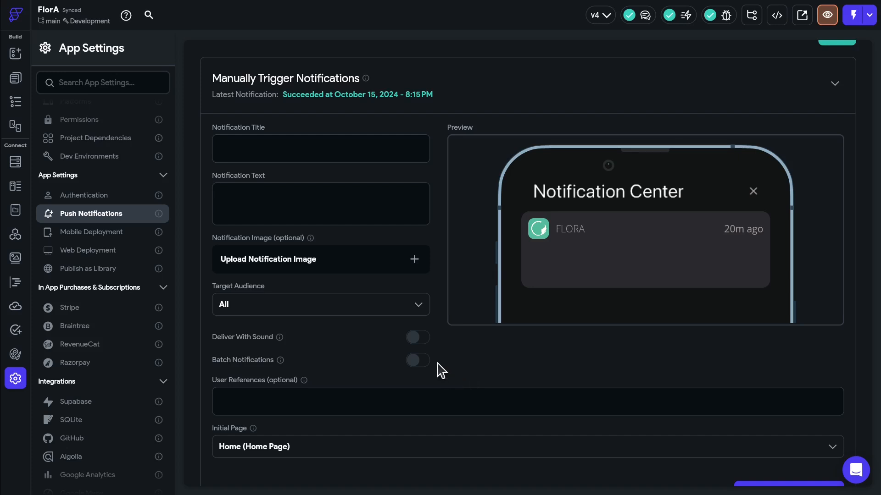
mouse_move(472, 386)
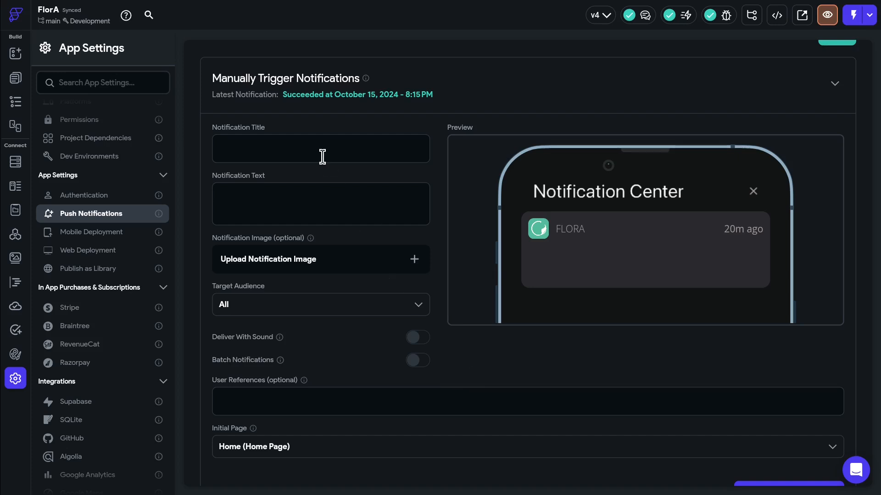
mouse_move(324, 183)
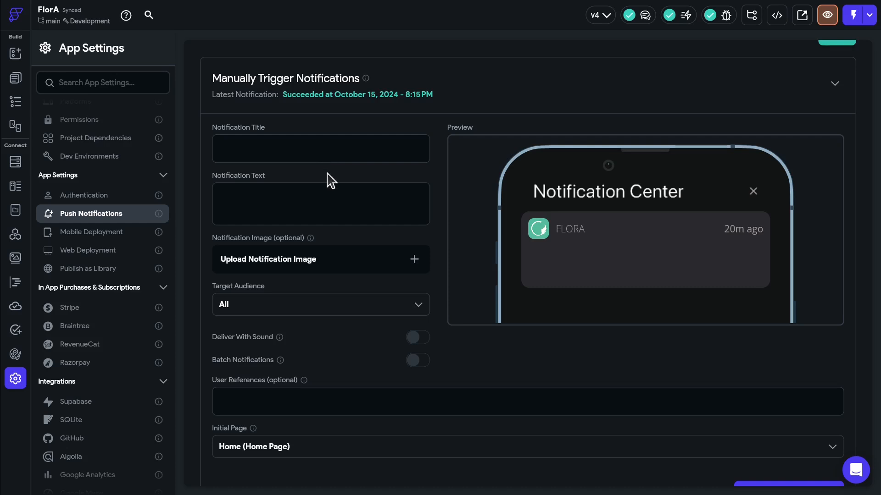
left_click(320, 149)
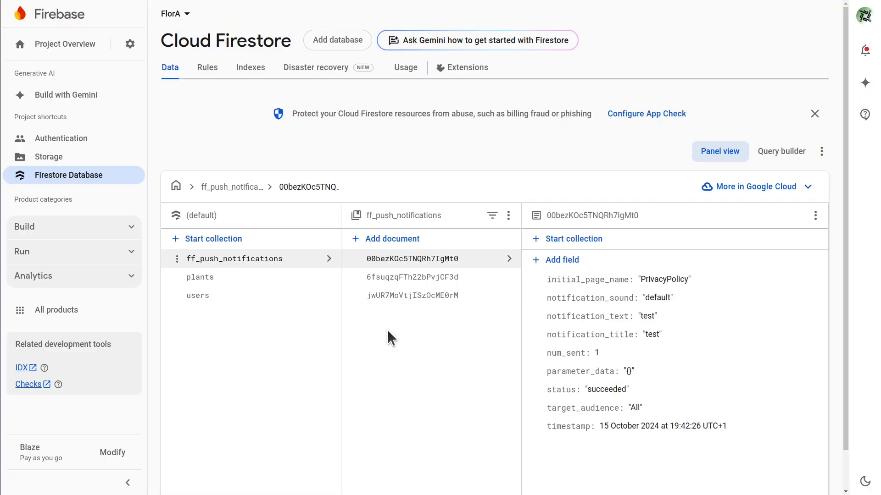
mouse_move(453, 339)
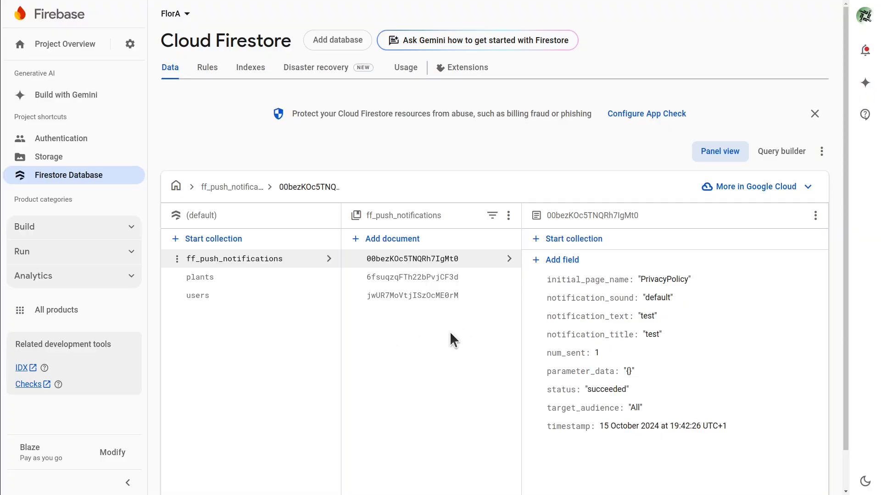
View a user's fcm_tokens in Firestore, then show the All products overview.
left_click(198, 295)
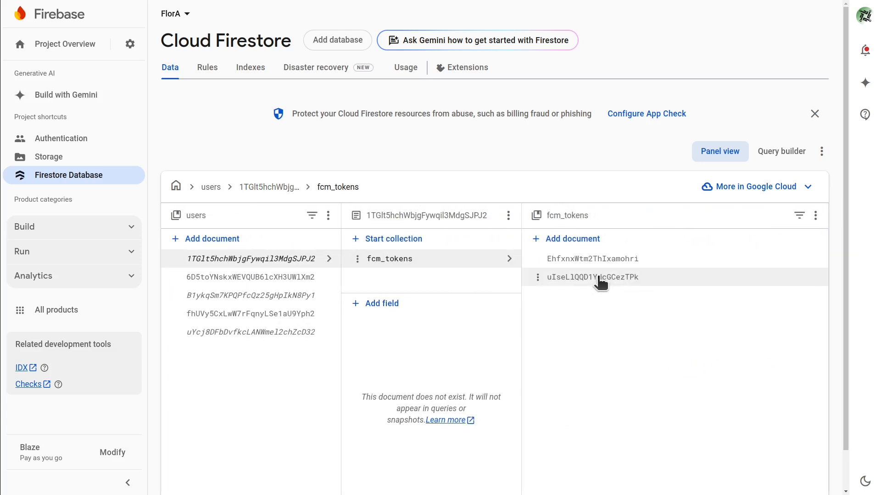
left_click(592, 277)
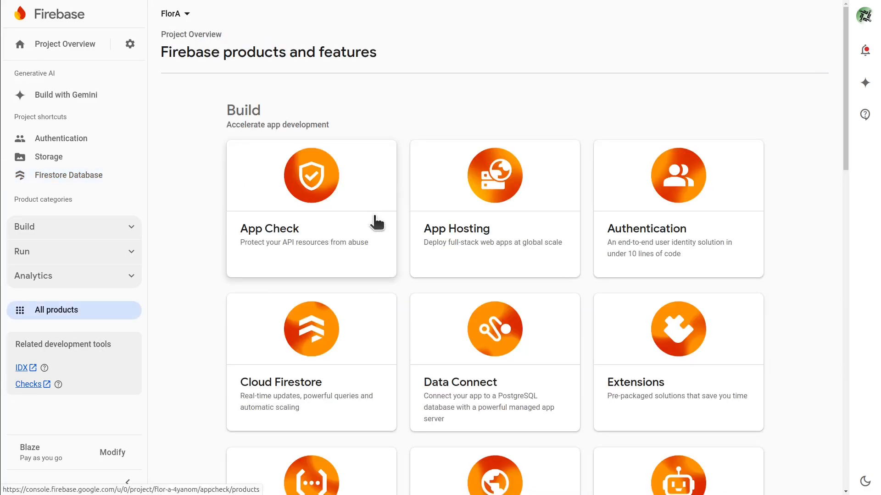
Compose a first Messaging campaign titled 'test' and add the pasted FCM token as test device.
scroll("down", 3)
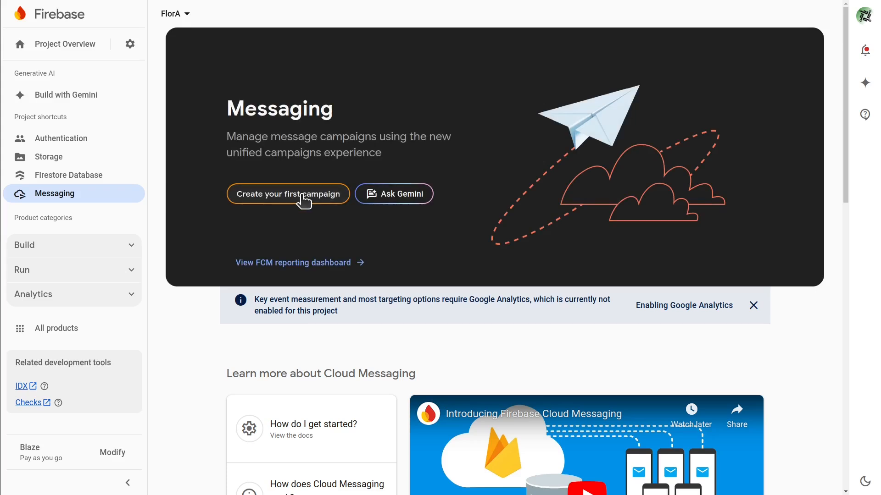
left_click(288, 194)
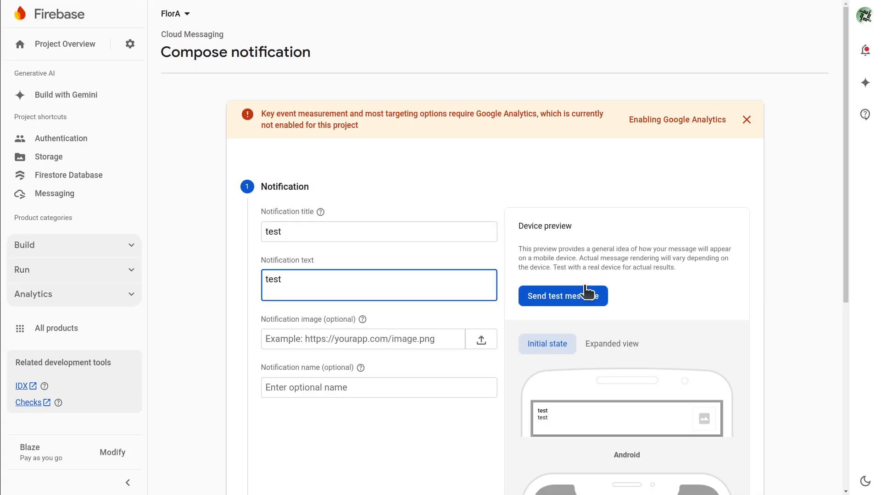
mouse_move(293, 261)
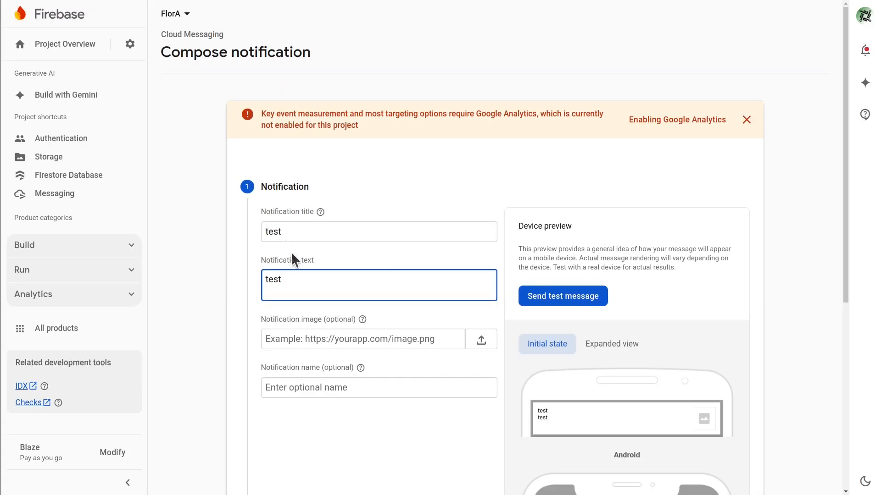
left_click(563, 296)
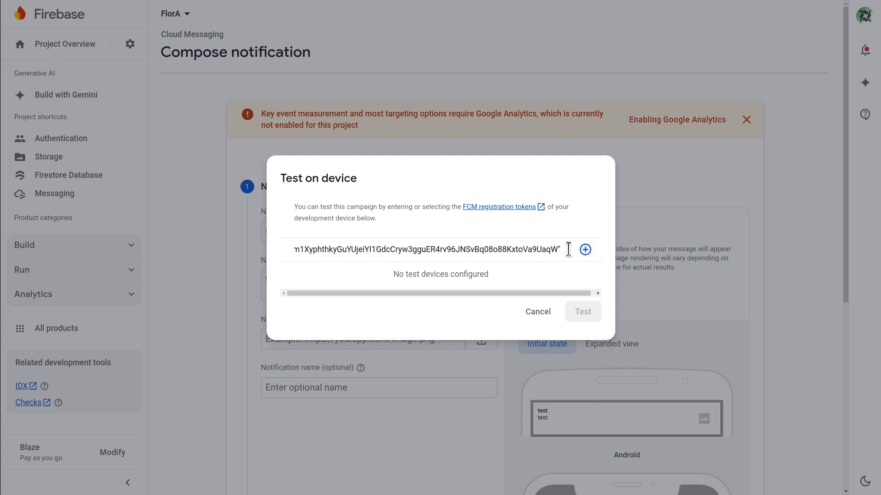
left_click(538, 311)
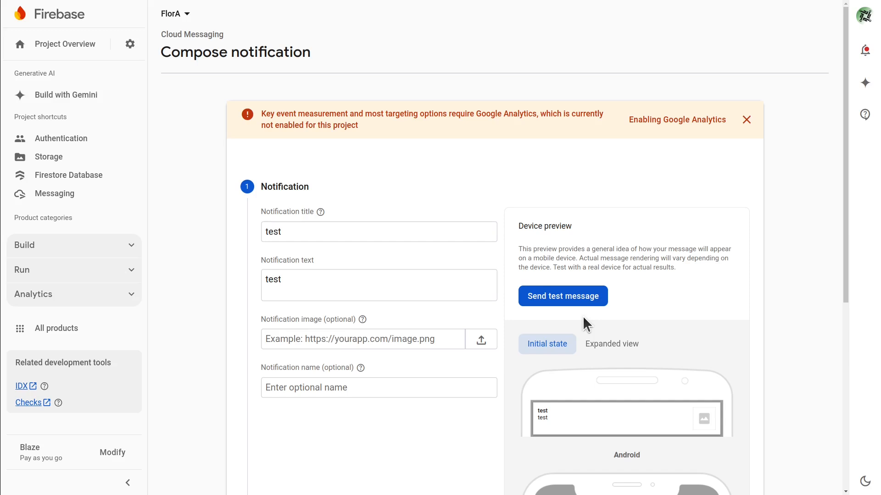
mouse_move(72, 182)
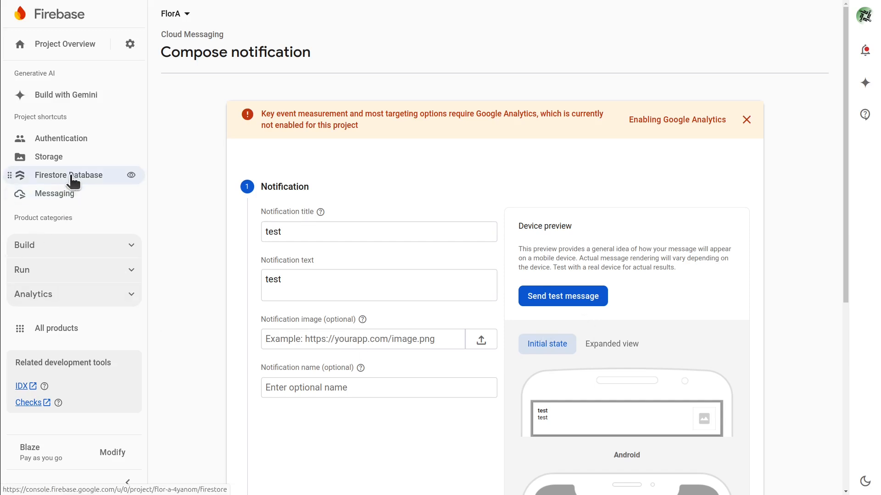
Show the first user document's fcm_tokens subcollection in the Firestore users collection.
left_click(69, 175)
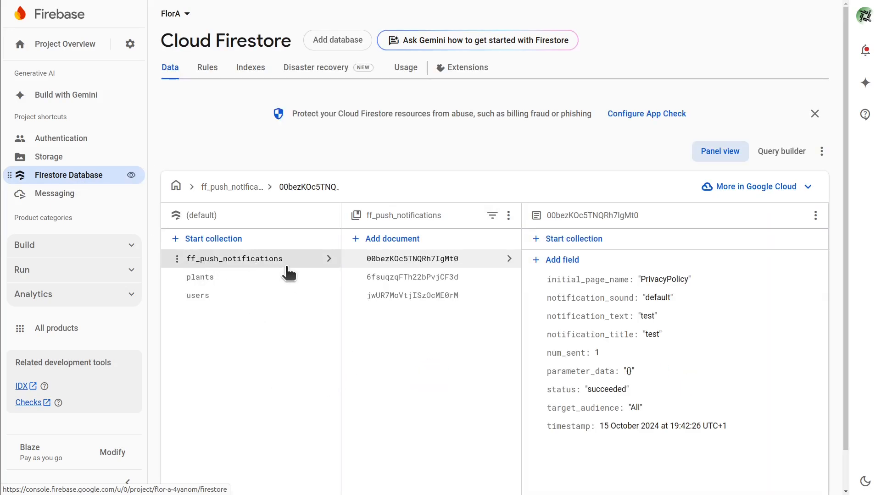
left_click(198, 296)
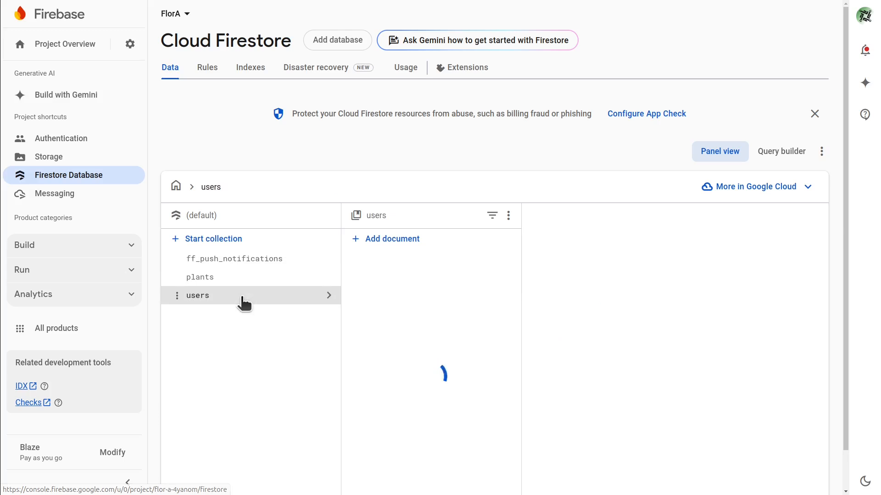
left_click(197, 296)
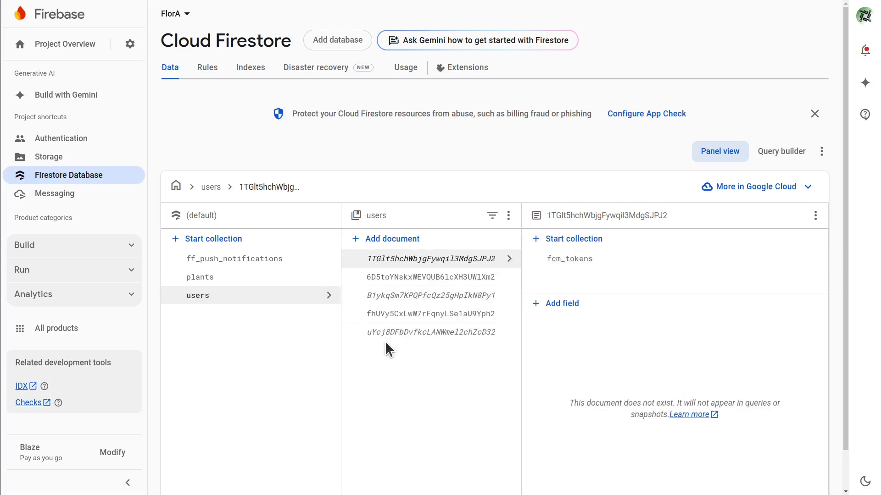
mouse_move(343, 359)
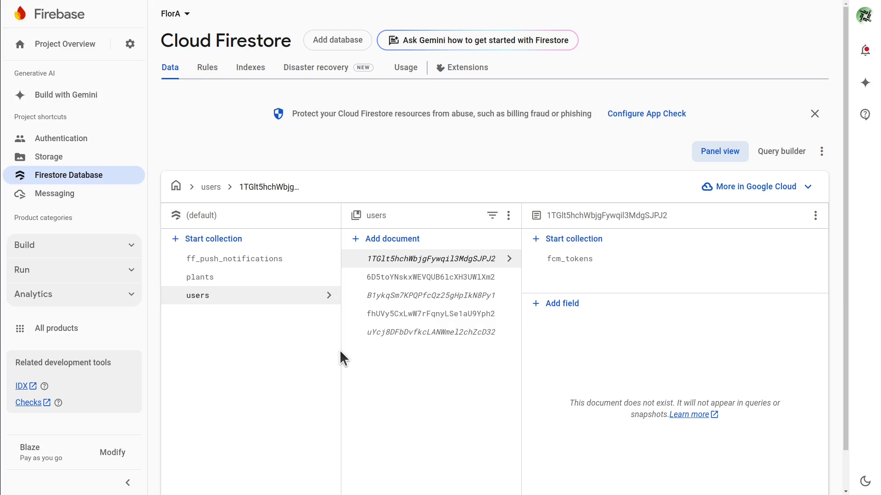
mouse_move(326, 319)
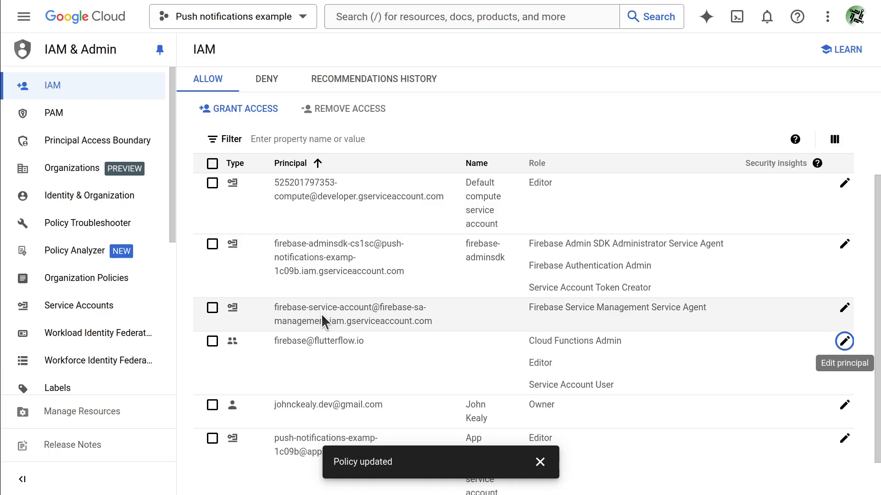
Find Cloud Run functions via search 'cl' and show sendPushNotificationsTrigger details.
type("cloud")
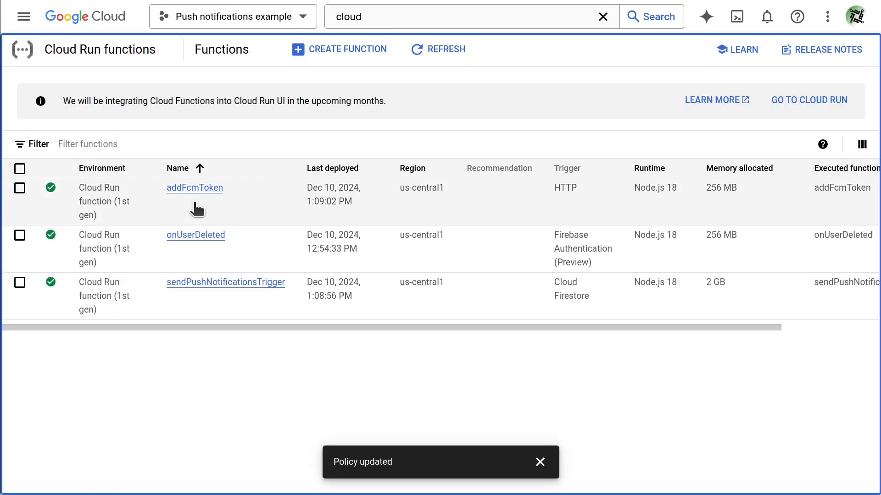
left_click(226, 283)
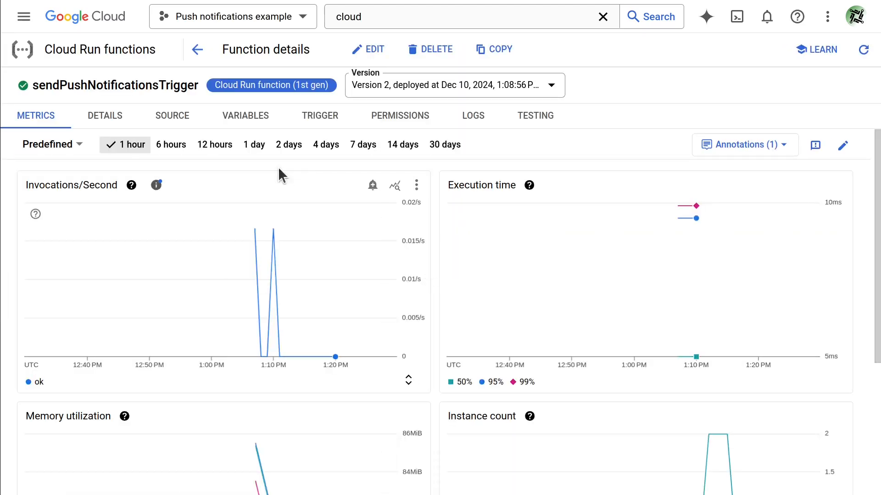
left_click(172, 116)
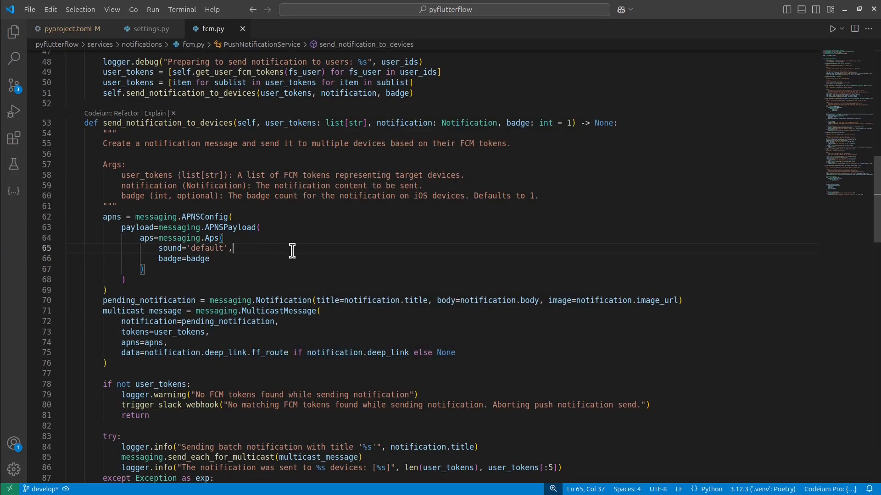
mouse_move(278, 227)
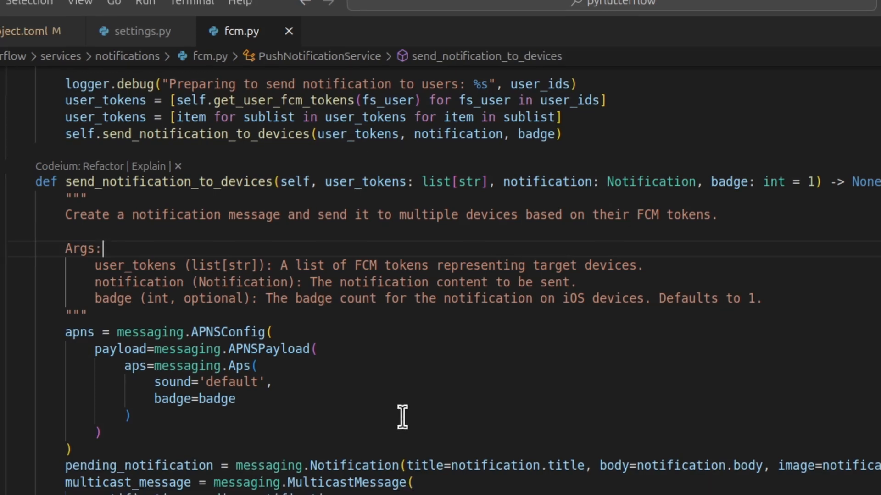
Review send_notification_to_devices in fcm.py building the APNs multicast message.
scroll("down", 3)
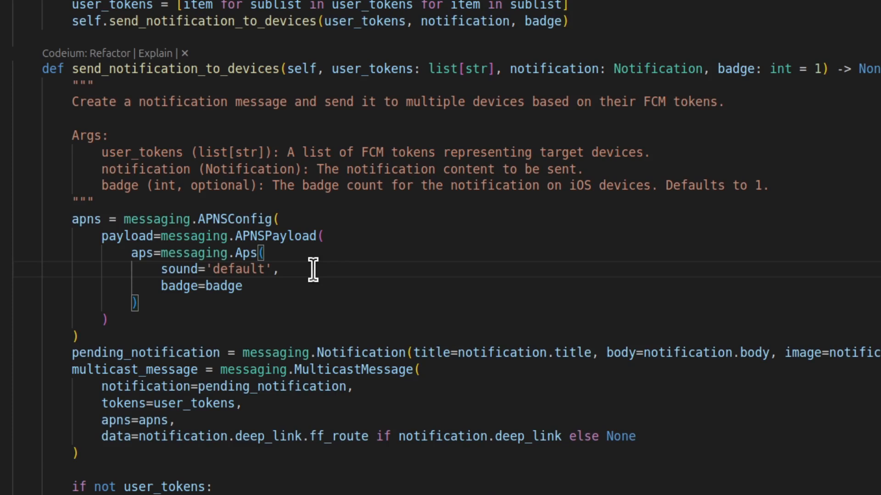
left_click(280, 269)
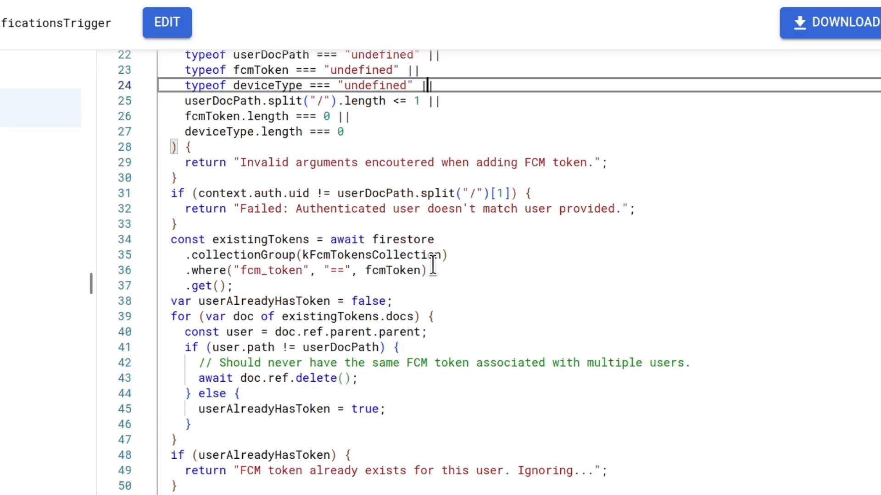
Scroll the function source from addFcmToken checks to the 500-token message batching.
scroll("down", 3)
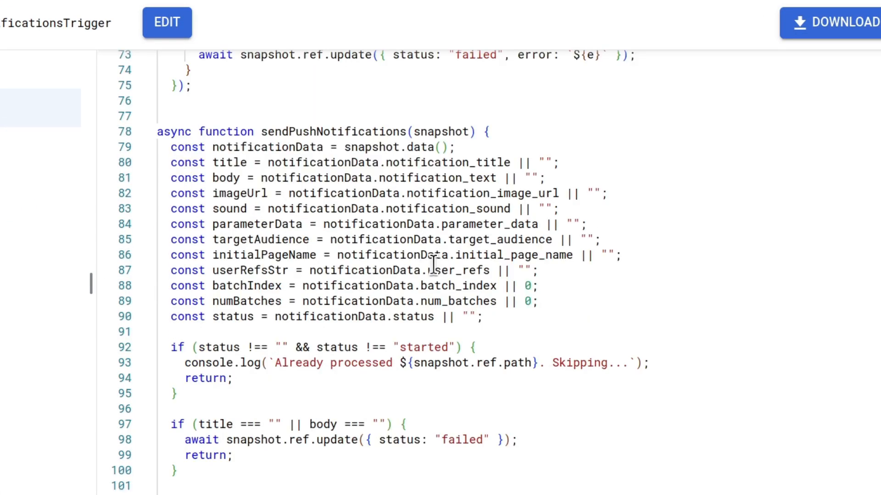
scroll("down", 3)
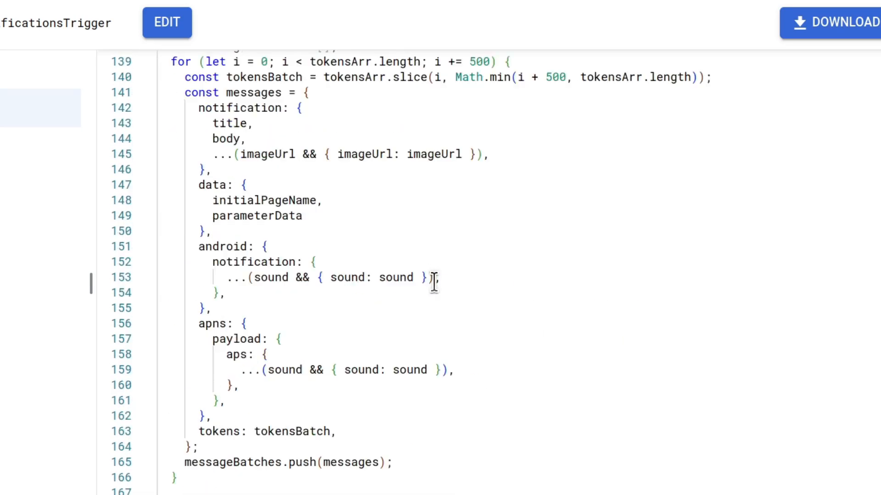
scroll("down", 3)
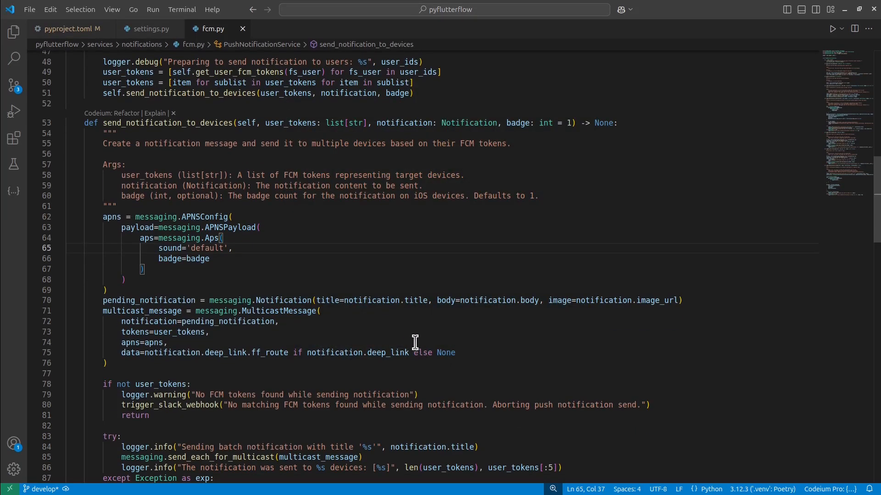
Jump from deep_link.ff_route to the DeepLink class's ff_route property definition.
left_click(231, 374)
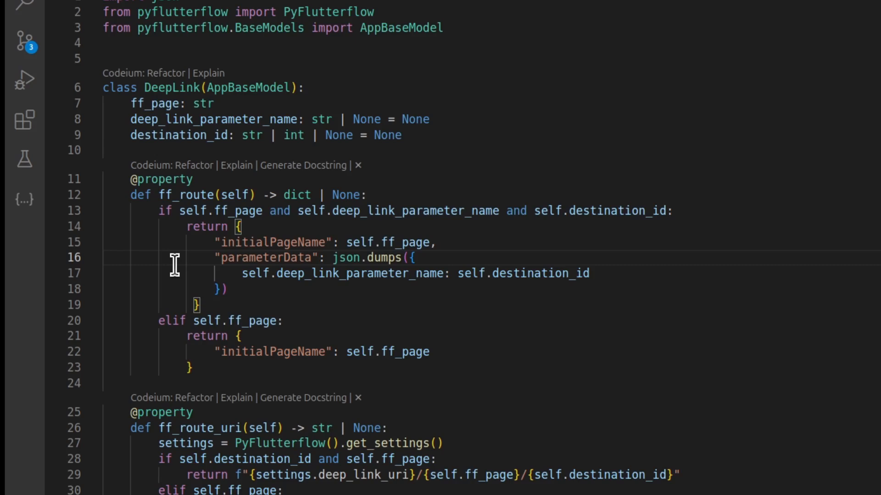
mouse_move(275, 293)
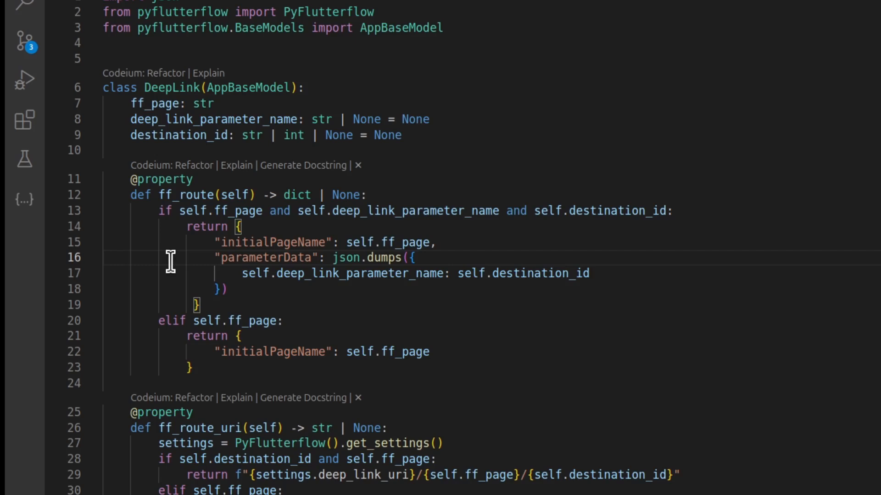
mouse_move(211, 265)
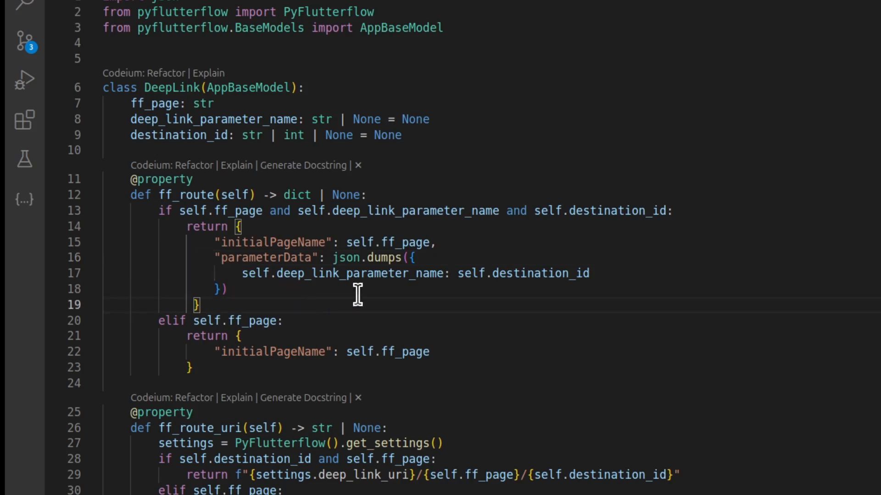
mouse_move(375, 297)
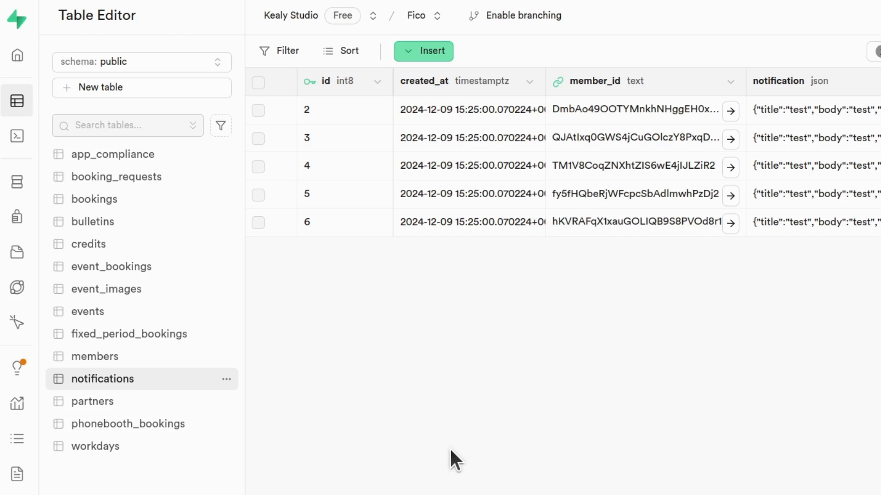
mouse_move(137, 397)
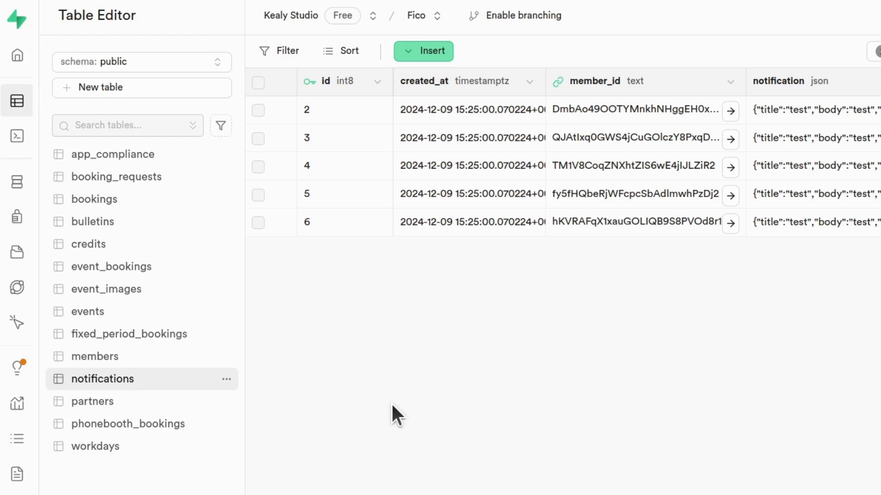
mouse_move(792, 201)
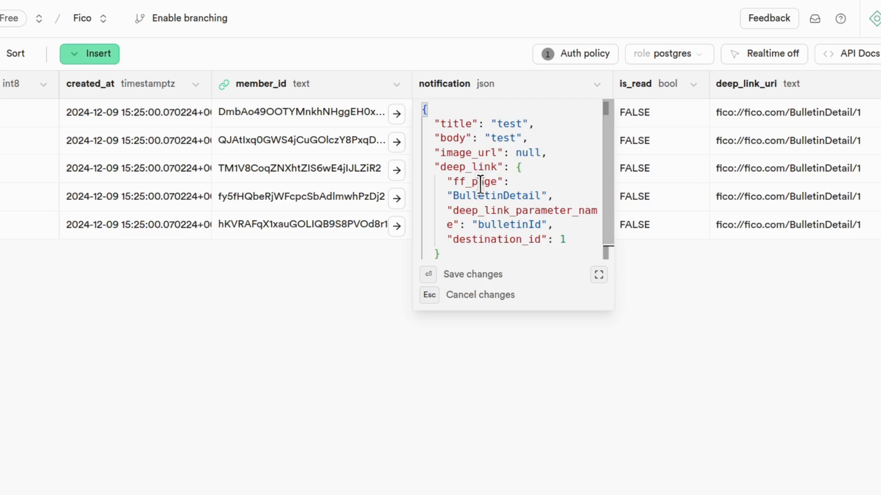
Inspect a notifications row's JSON with its BulletinDetail deep link and deep_link_uri.
scroll("down", 3)
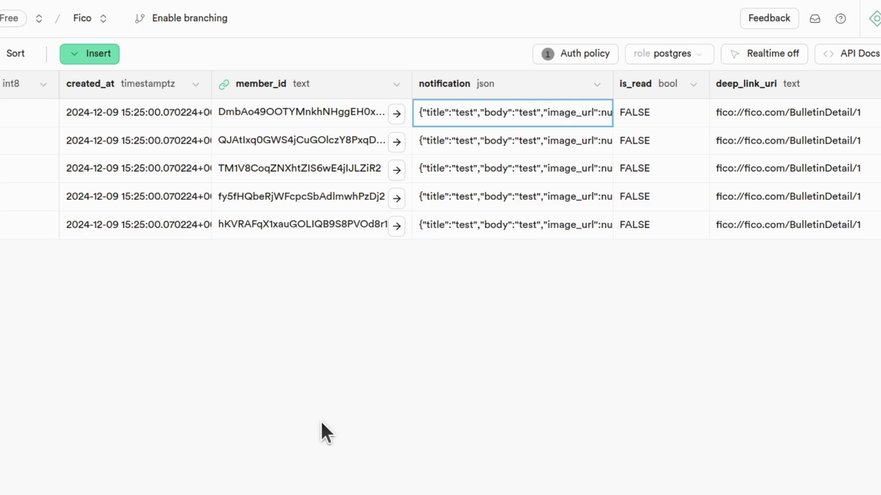
mouse_move(419, 172)
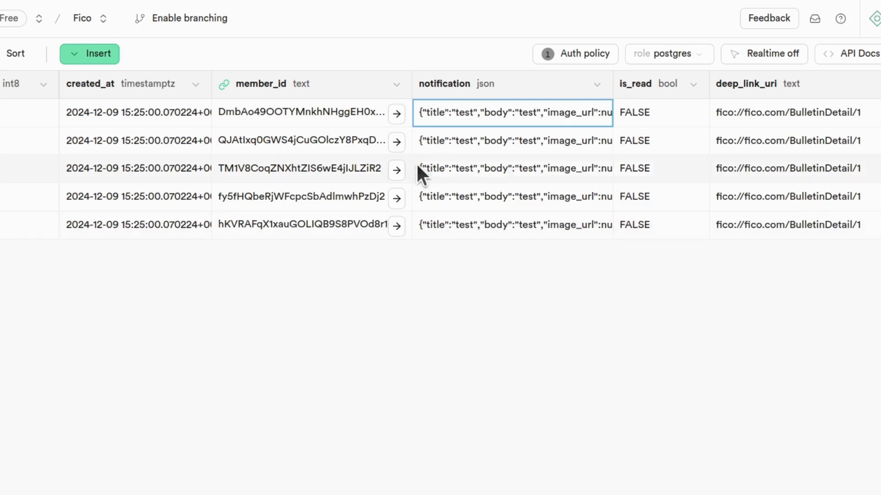
mouse_move(634, 284)
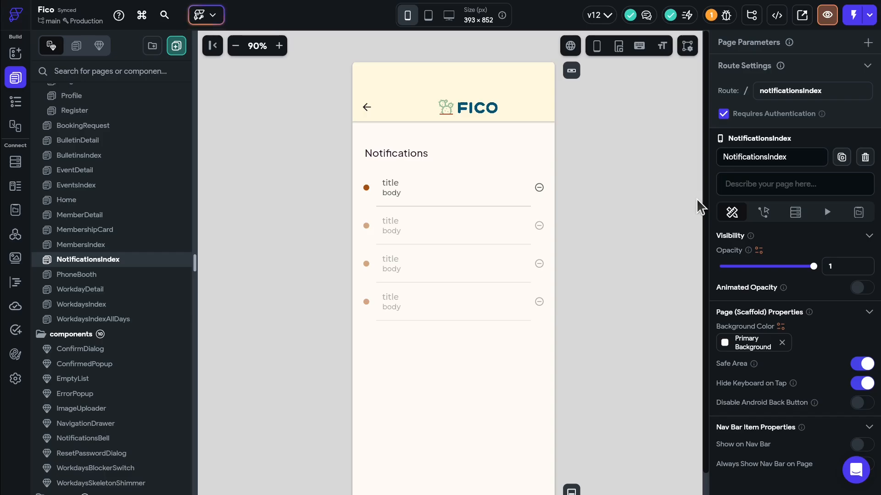
mouse_move(603, 212)
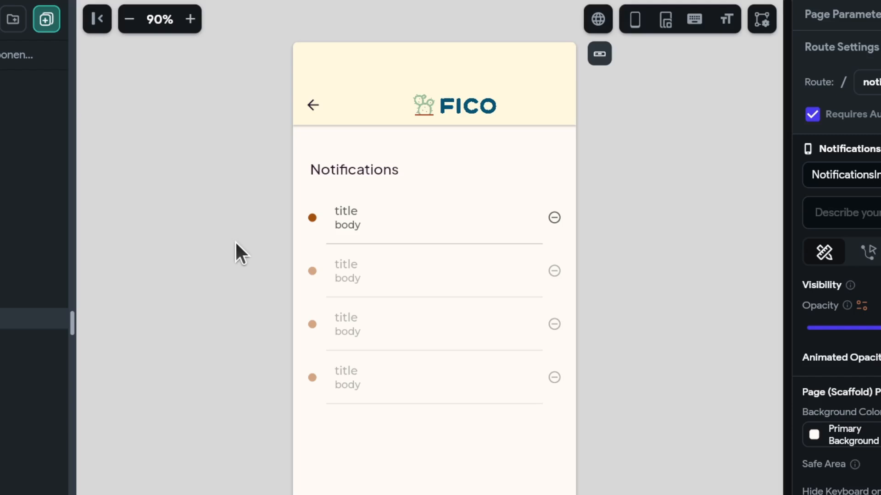
mouse_move(581, 219)
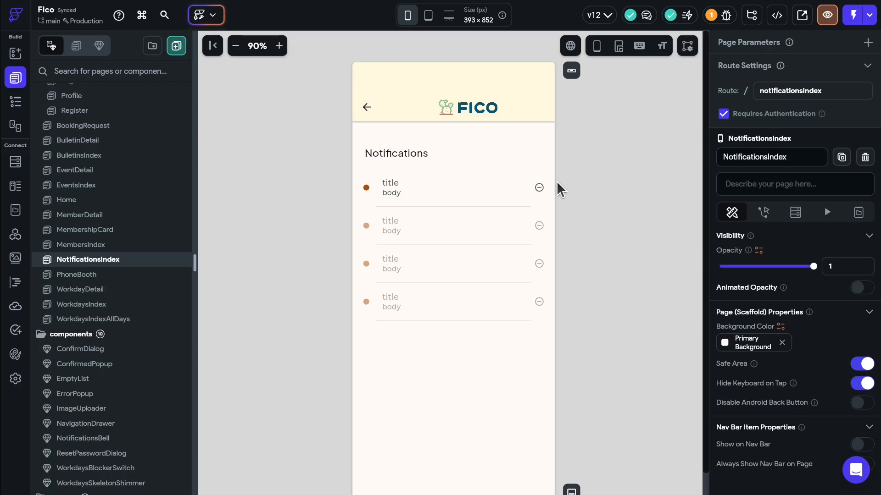
mouse_move(539, 188)
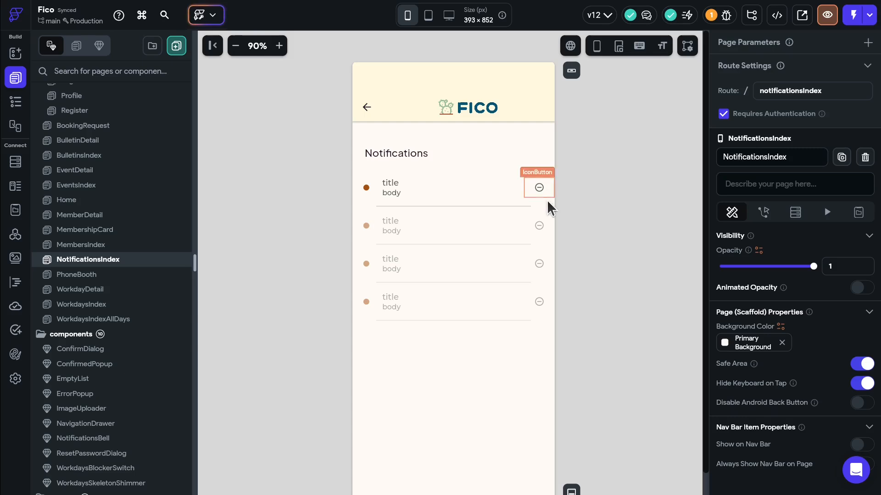
mouse_move(338, 235)
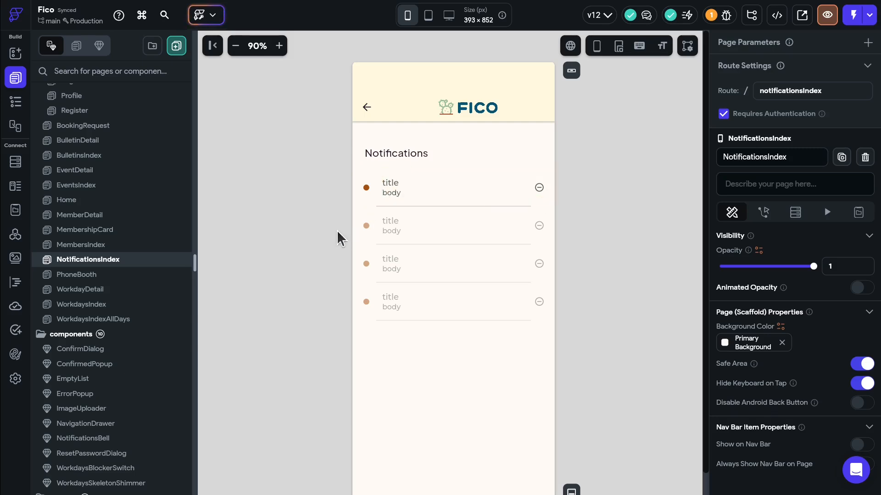
mouse_move(359, 236)
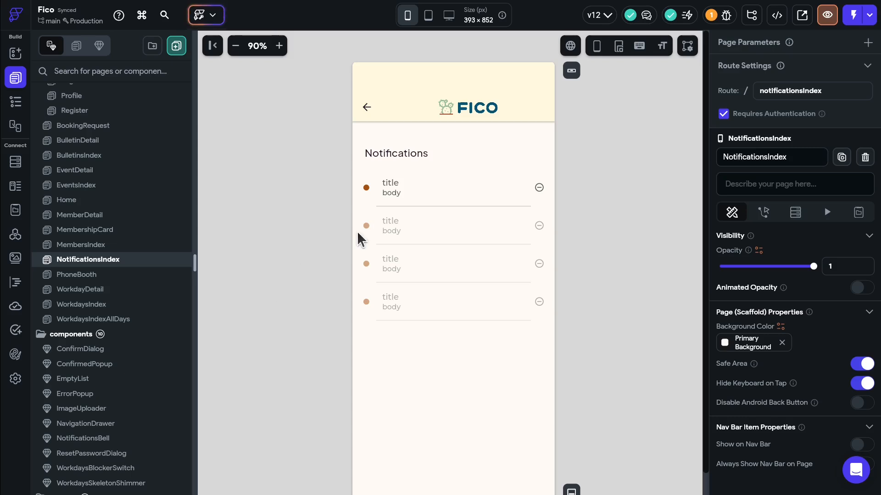